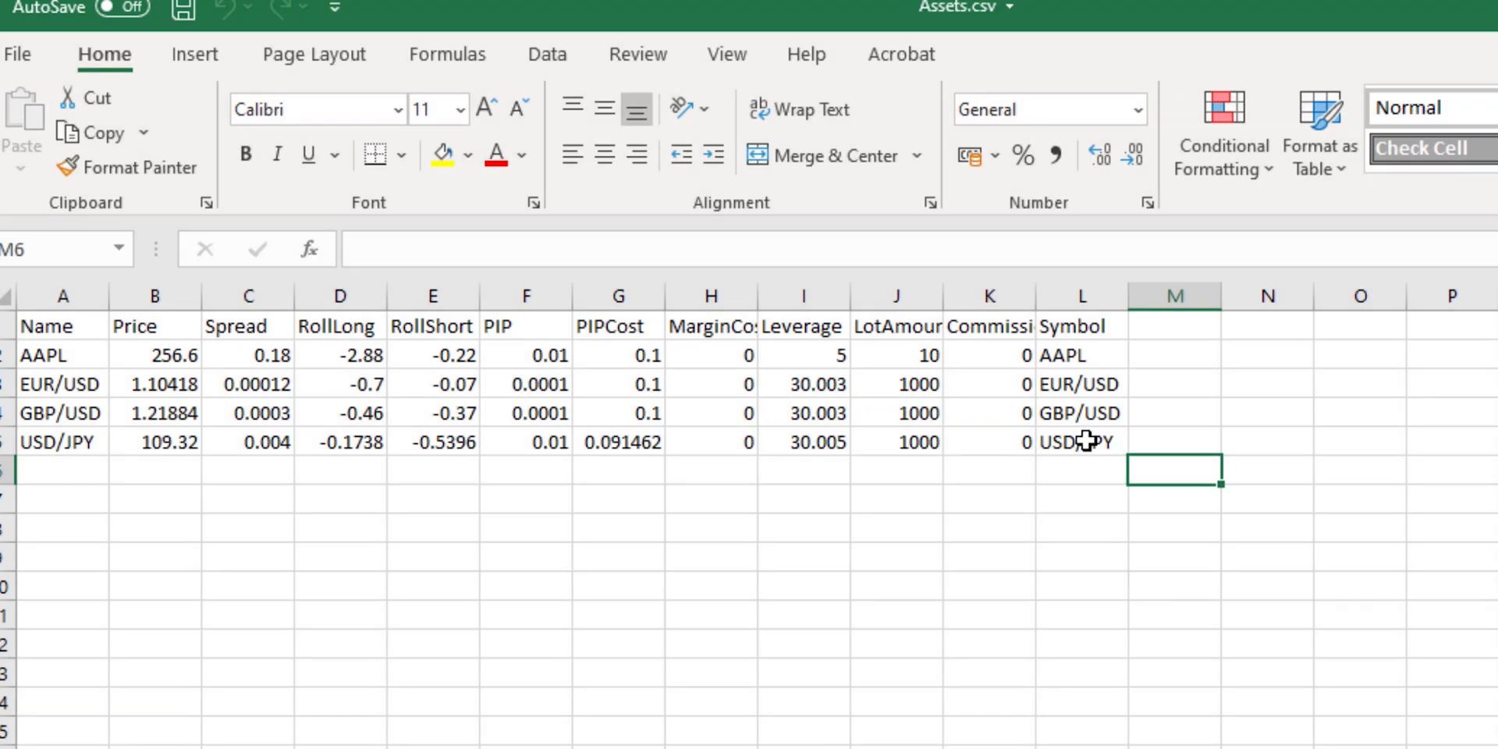
Step: Inspect the MarginCost, Price and spread values of the four assets
left_click_drag(710, 354, 710, 441)
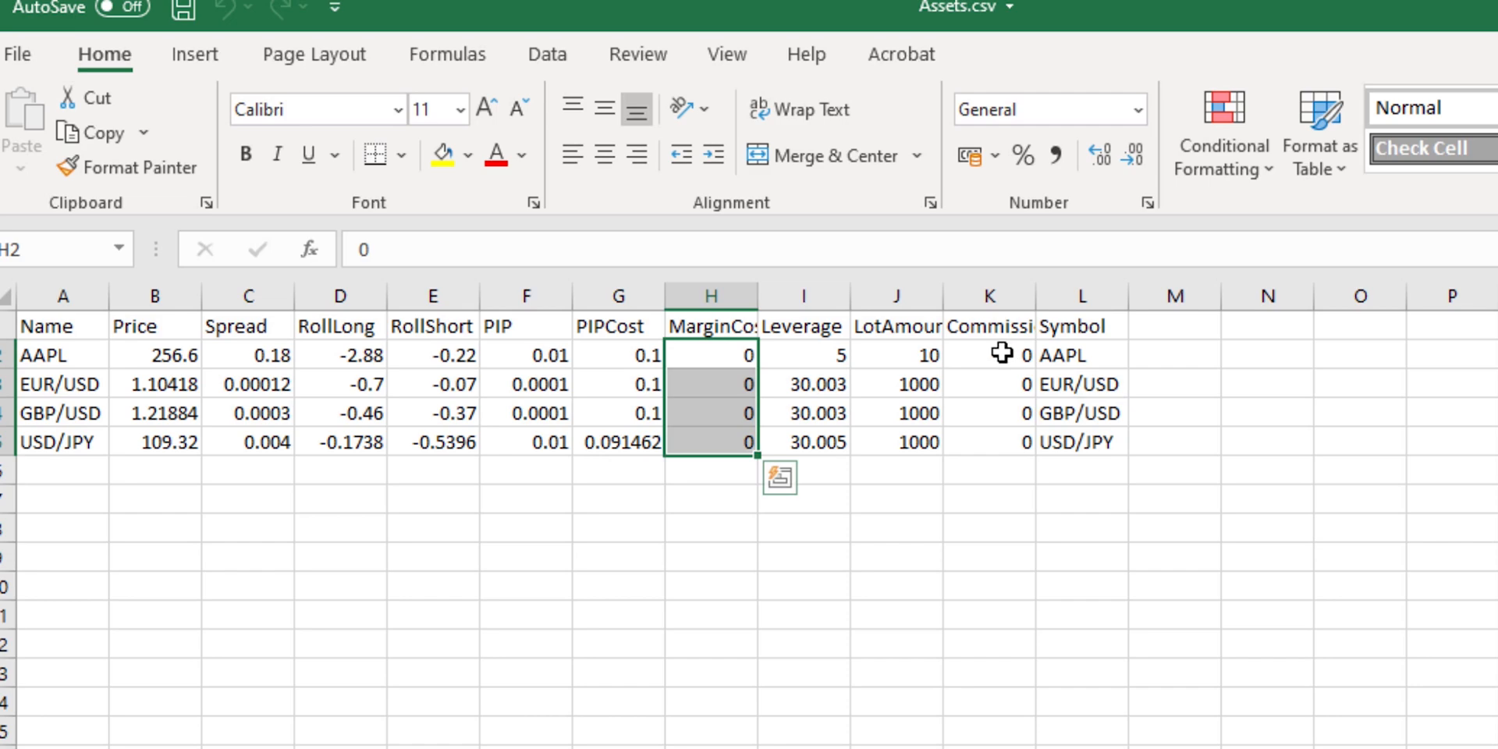
left_click(1175, 440)
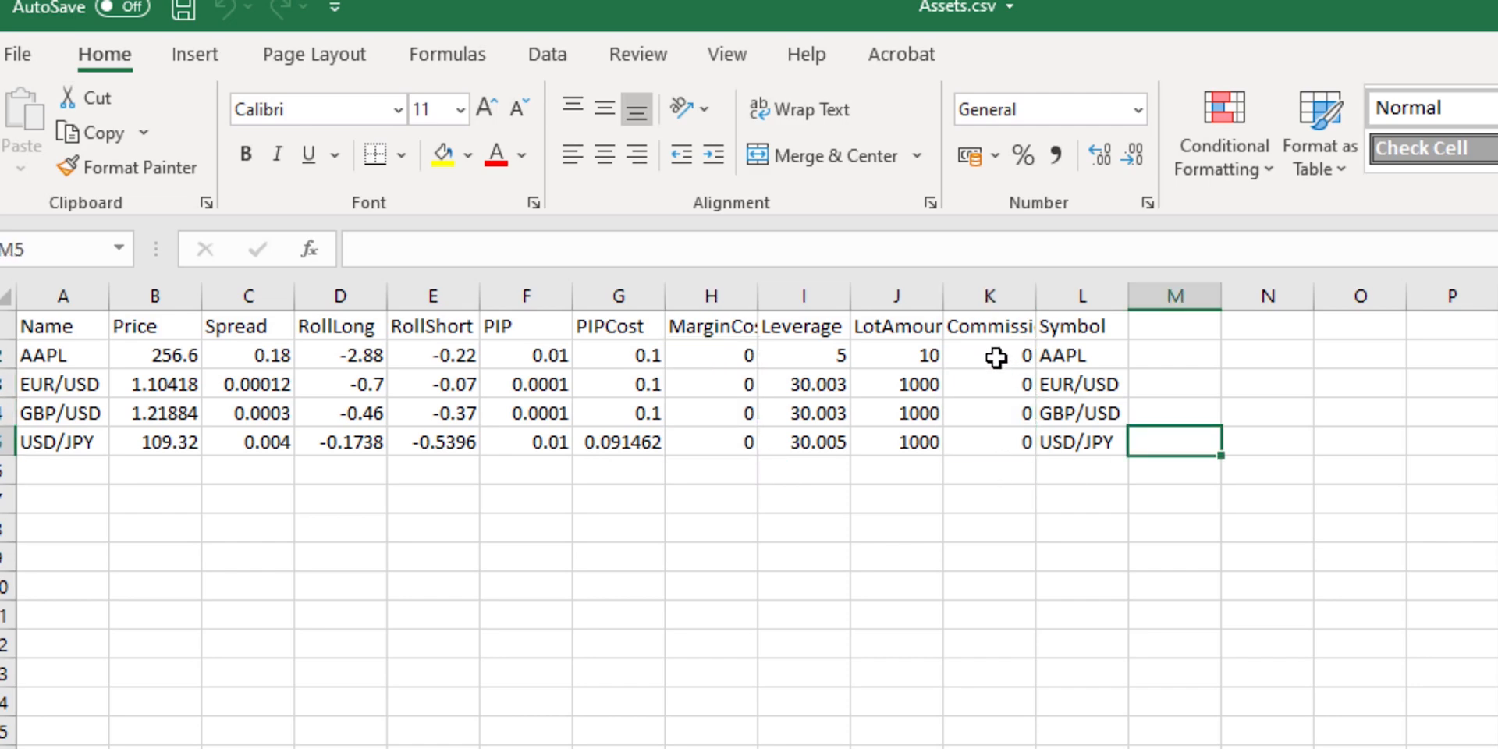
left_click(1174, 469)
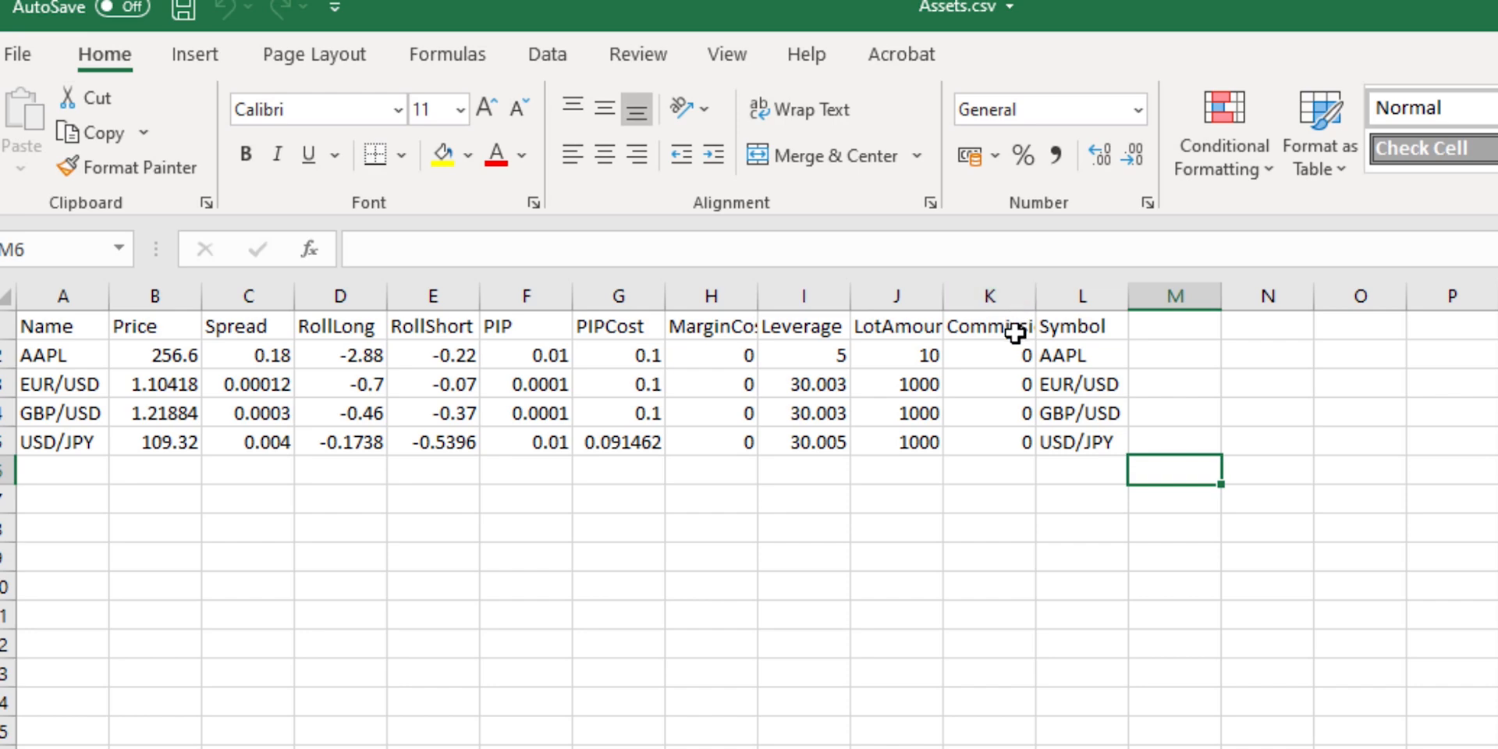
mouse_move(996, 401)
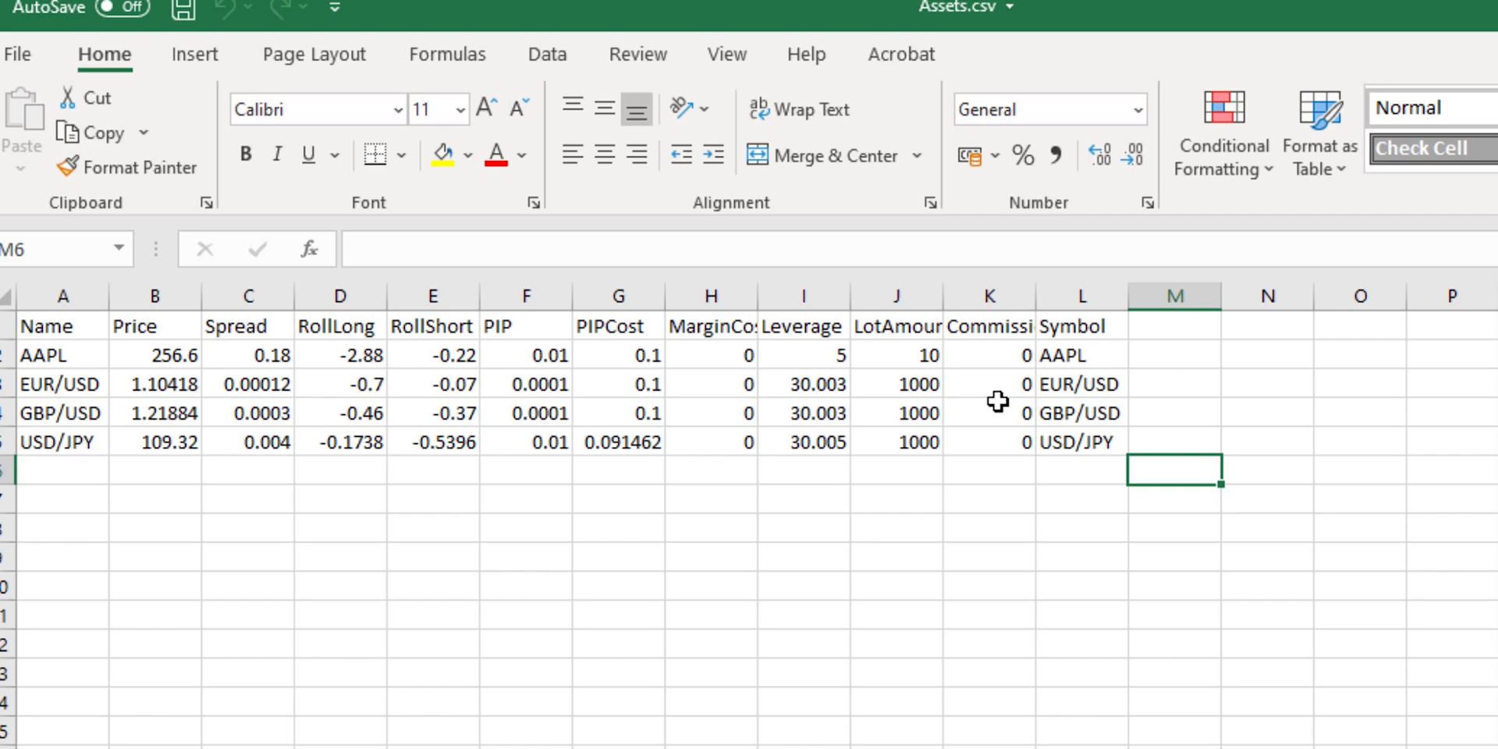
mouse_move(1021, 376)
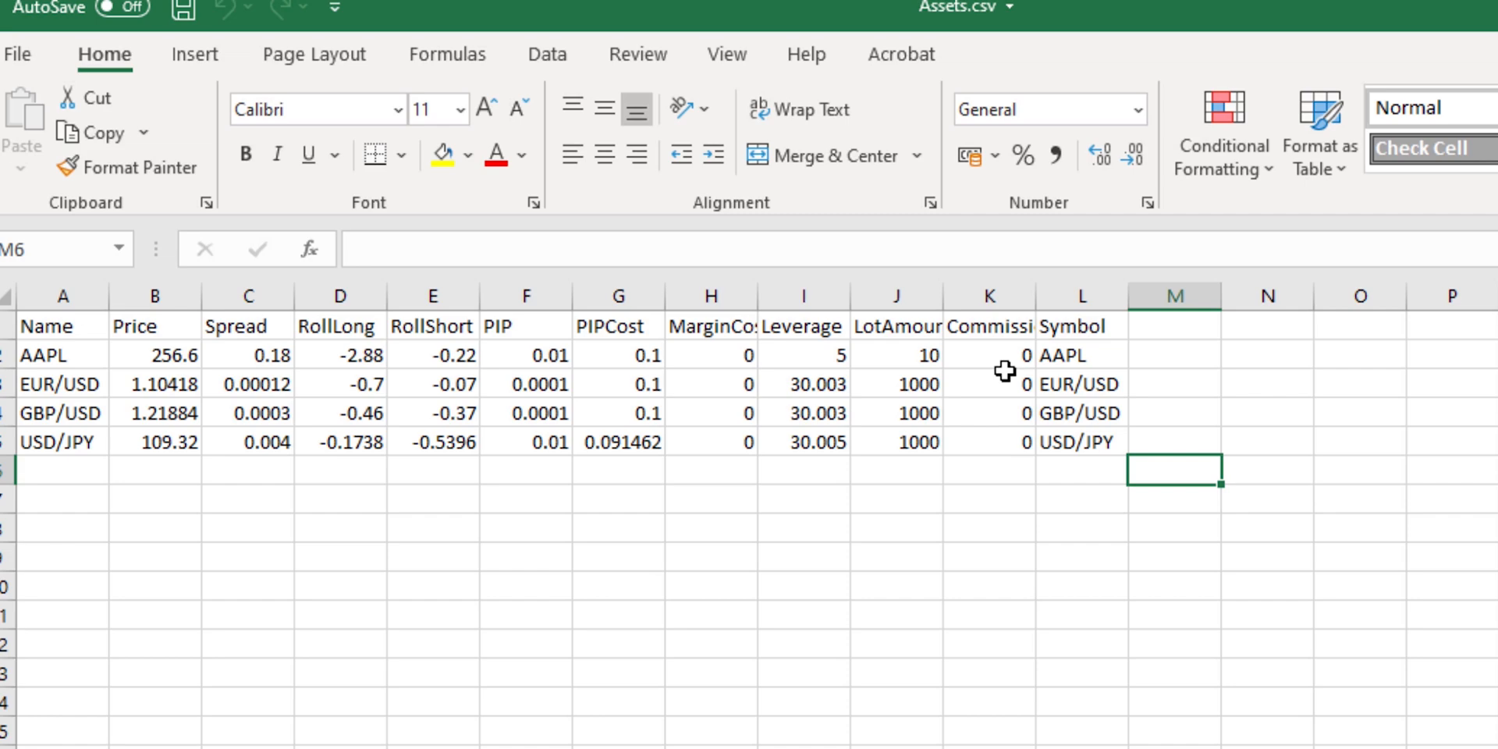
mouse_move(191, 397)
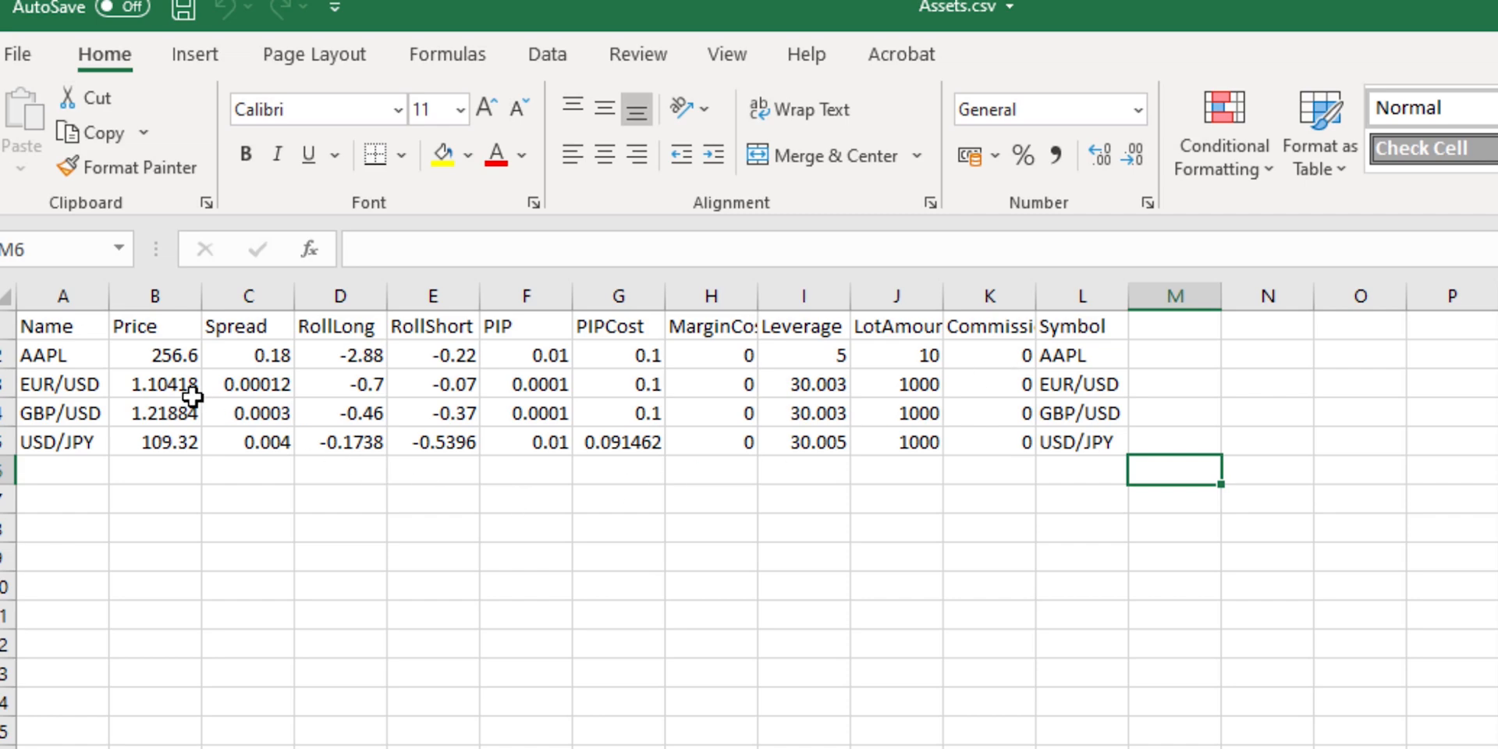
left_click(153, 354)
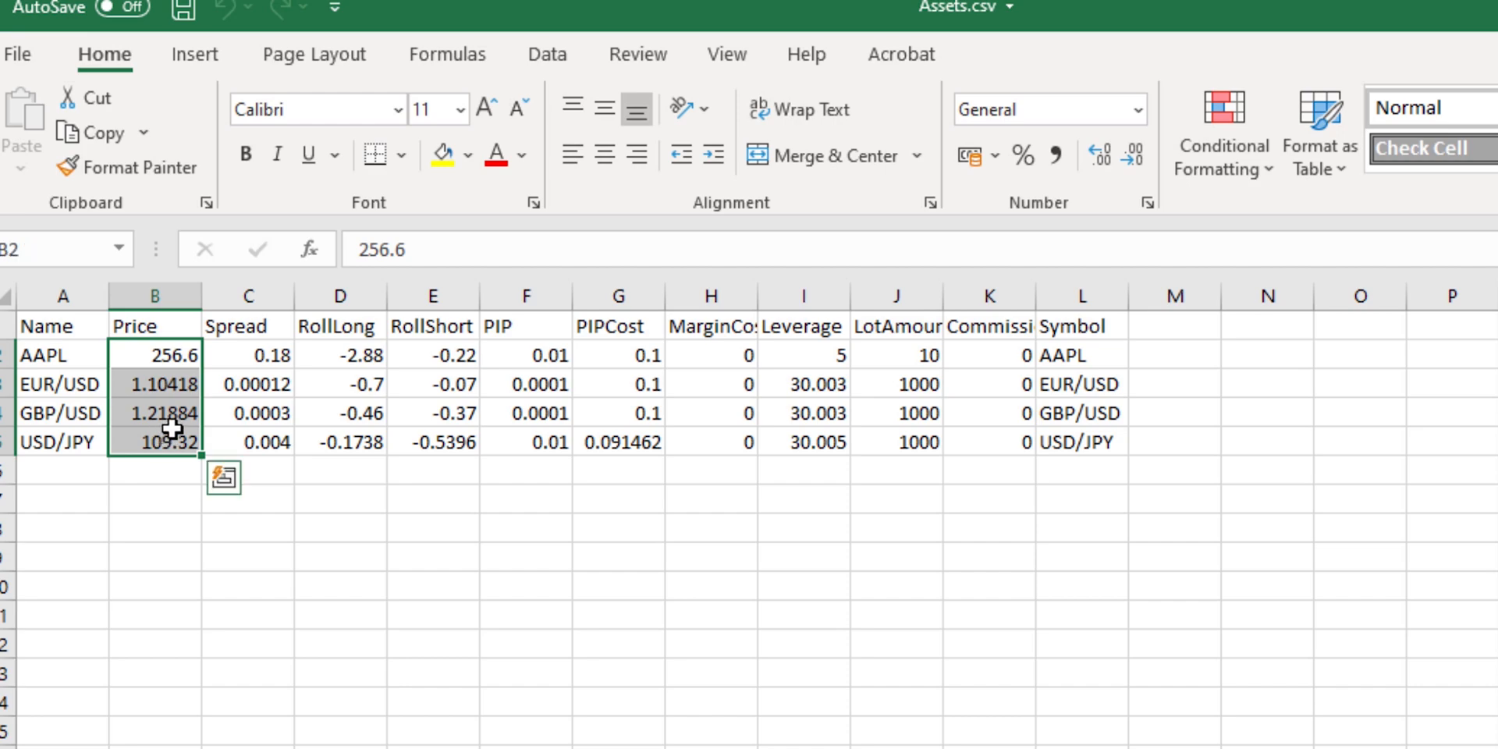
mouse_move(258, 353)
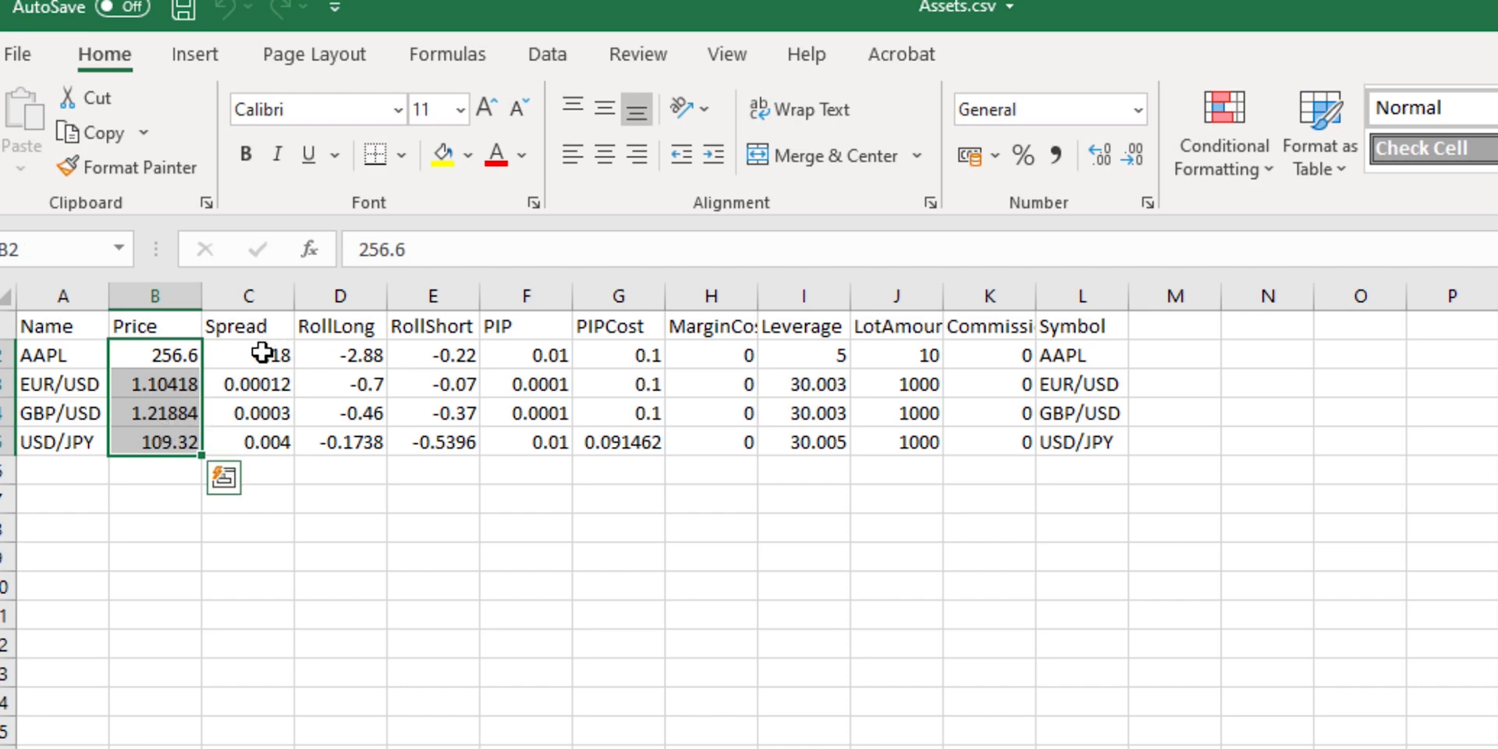
mouse_move(249, 422)
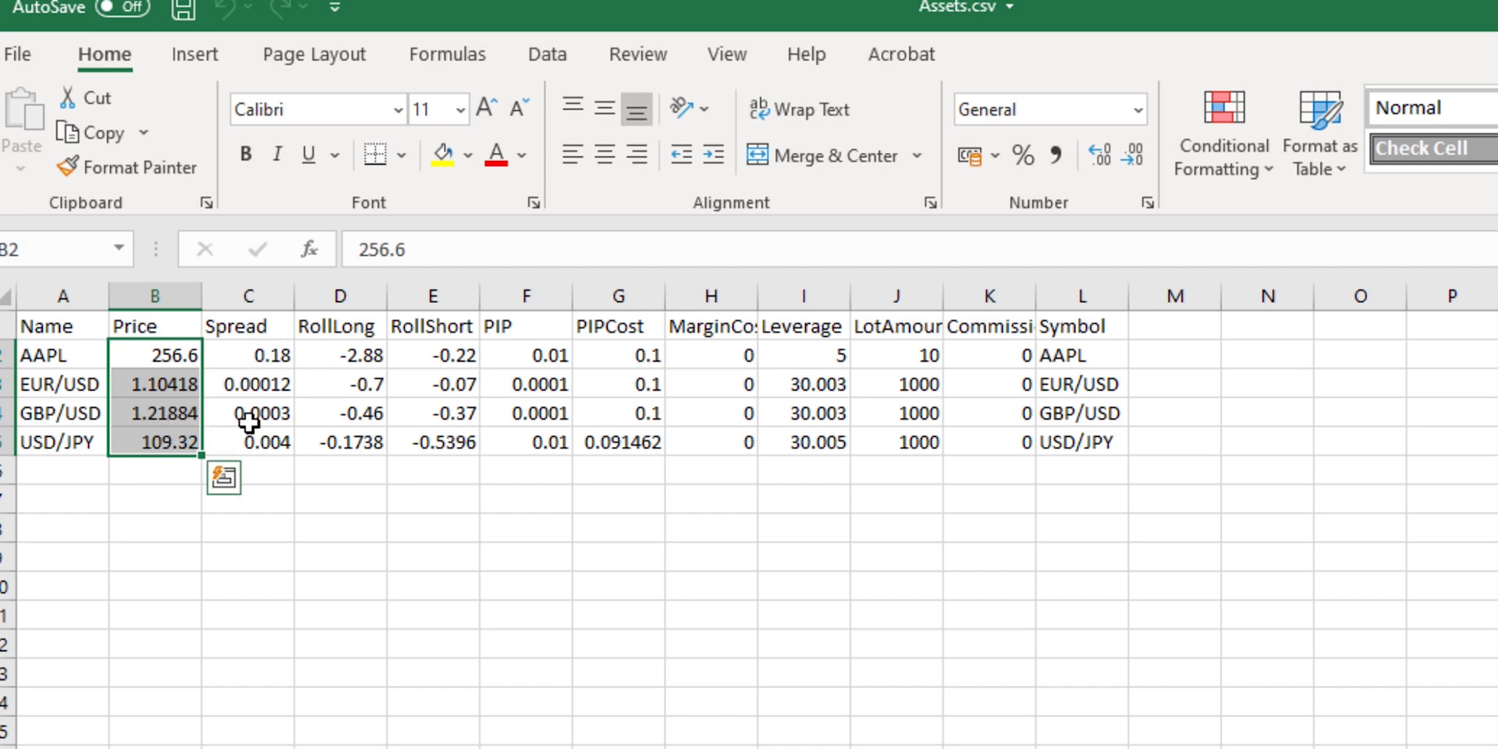
left_click(246, 440)
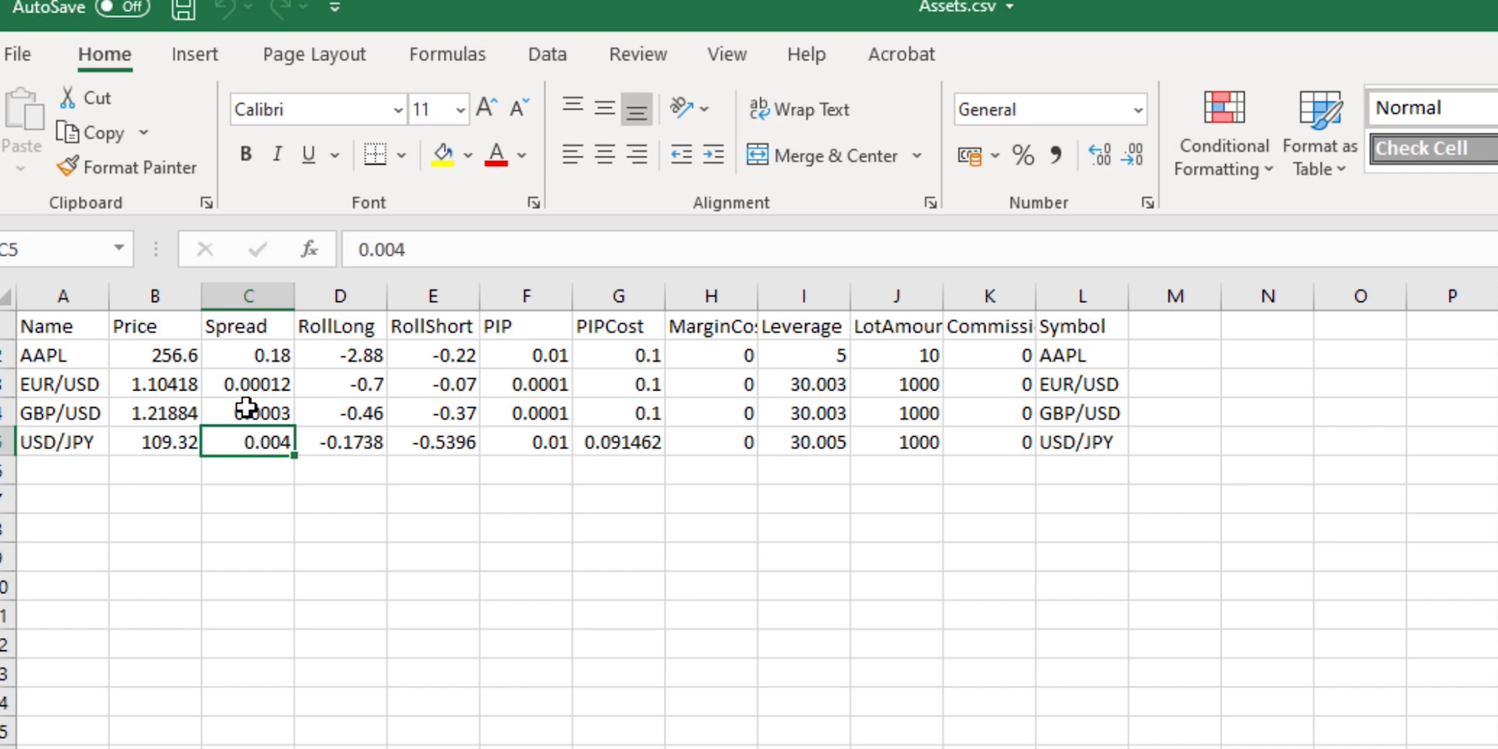
mouse_move(271, 370)
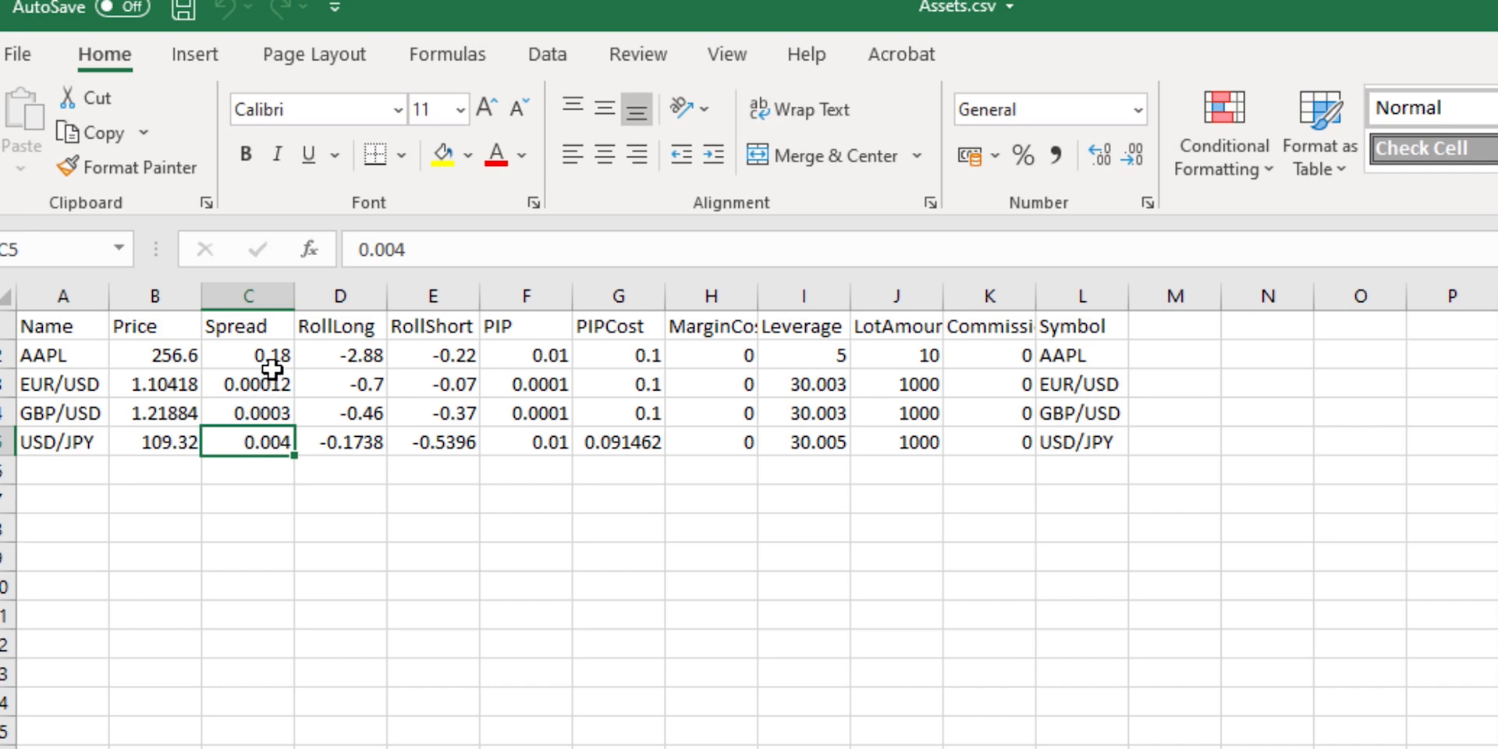
left_click(247, 354)
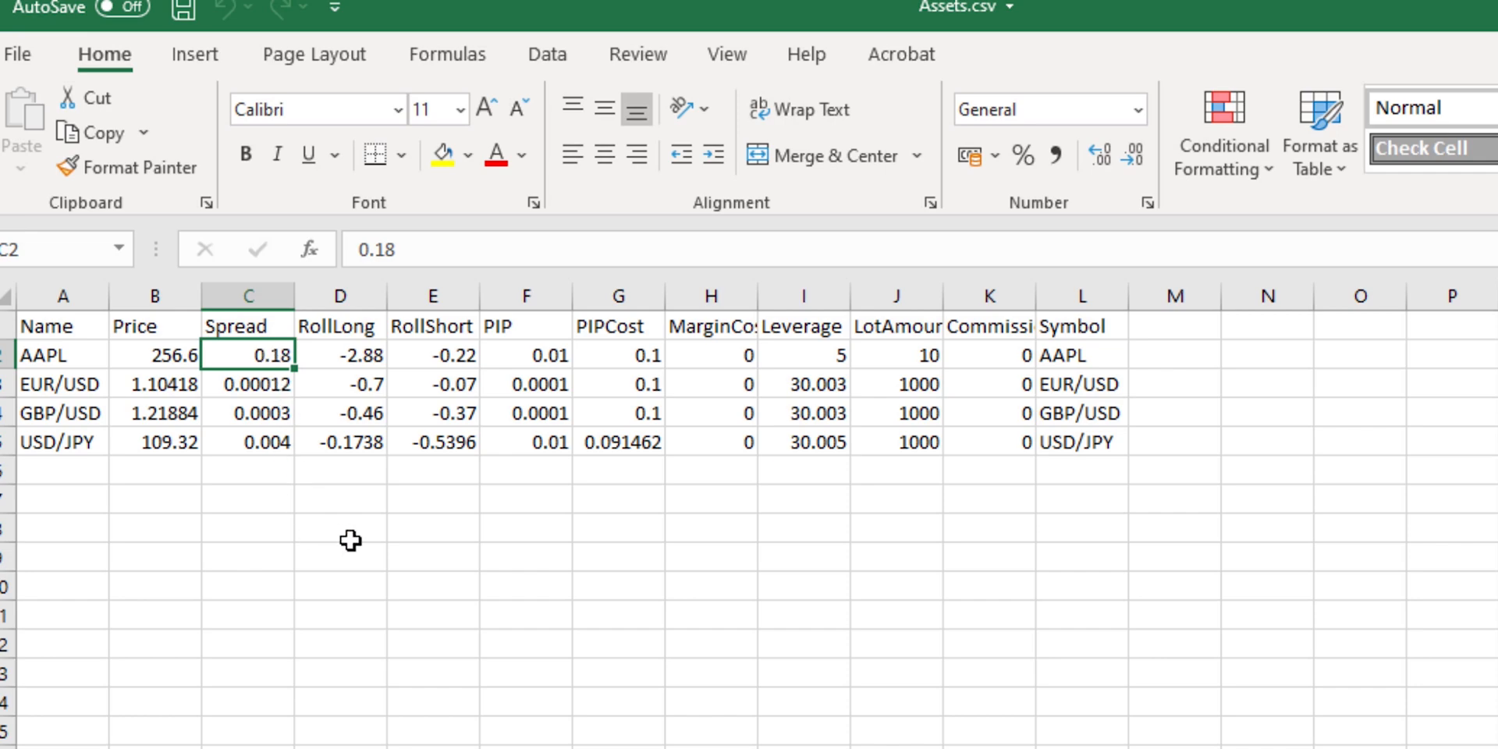
mouse_move(343, 534)
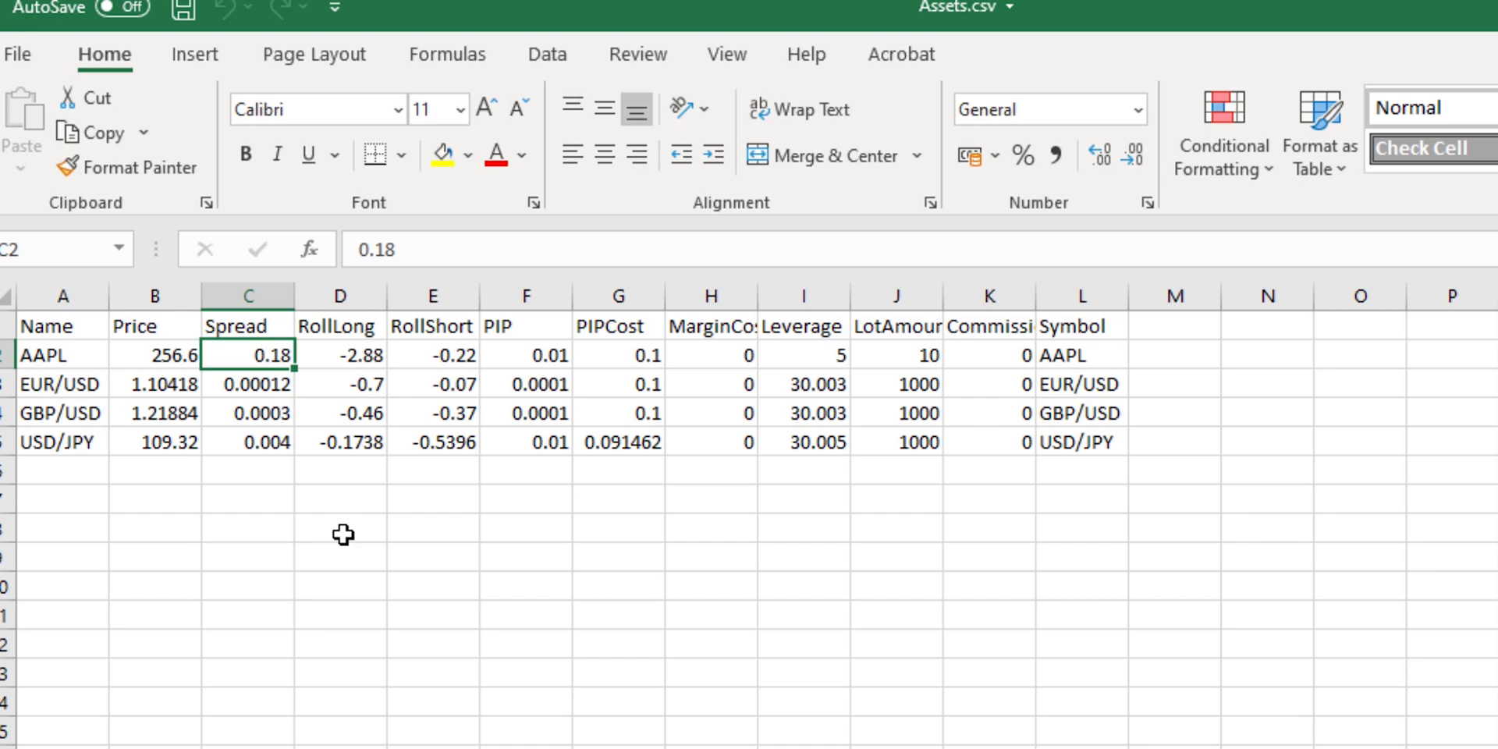
mouse_move(263, 391)
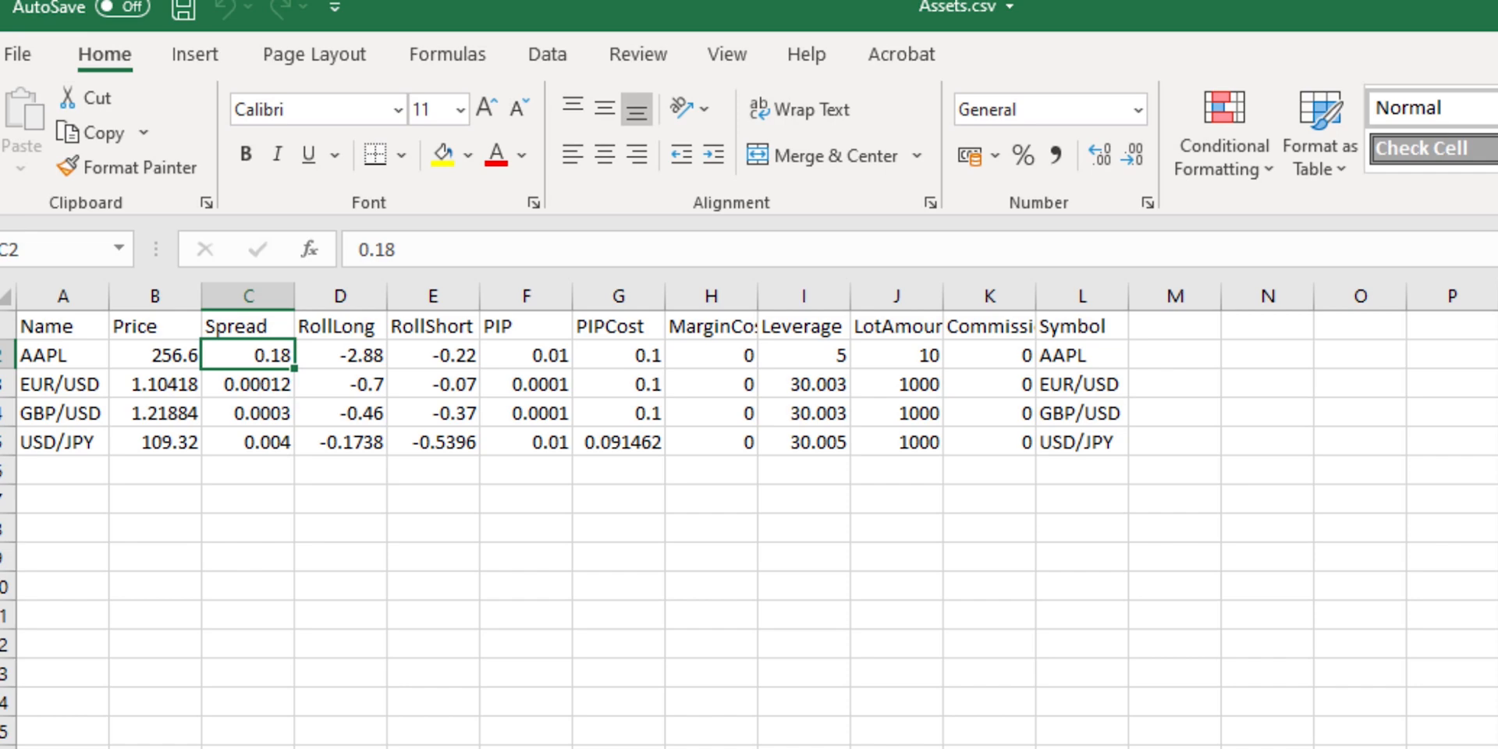
mouse_move(1180, 437)
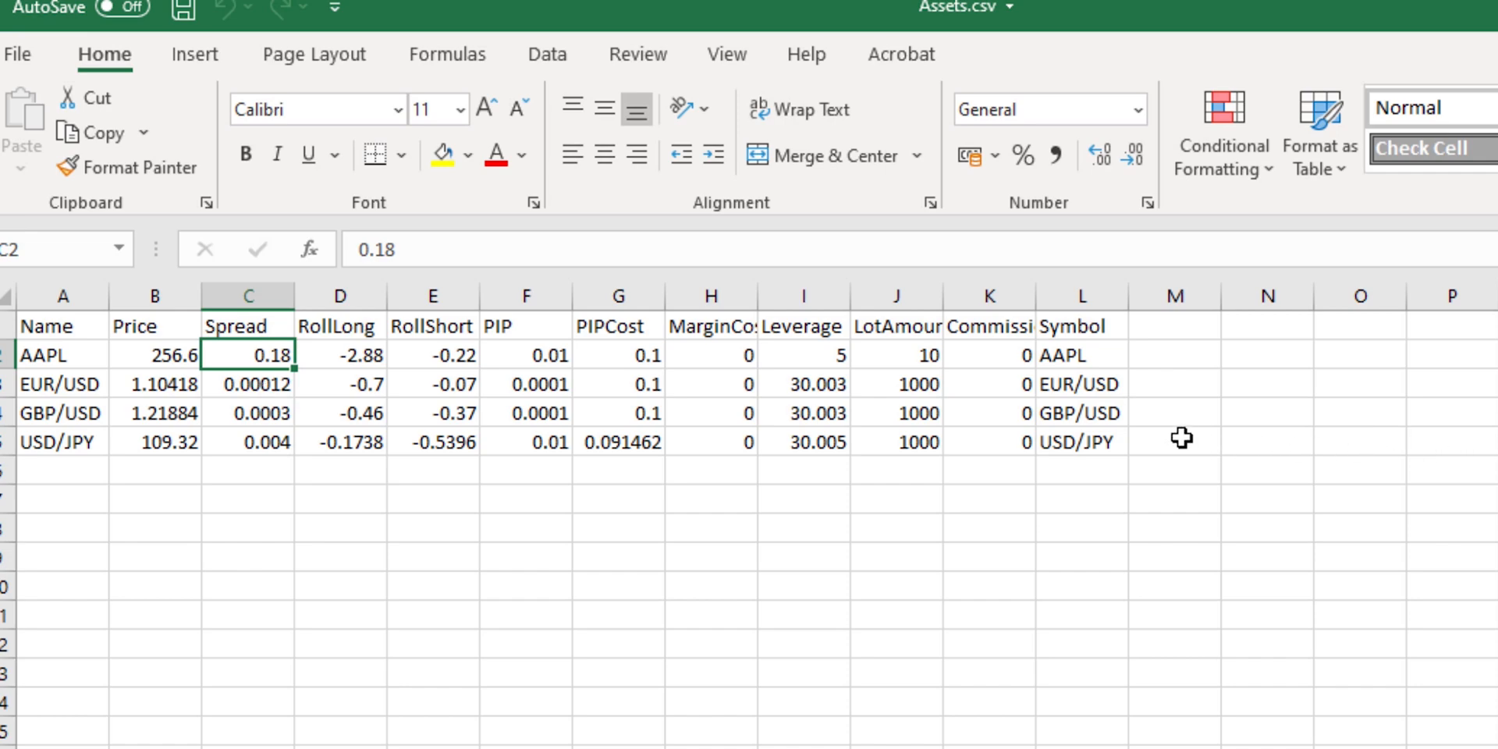
left_click(1174, 441)
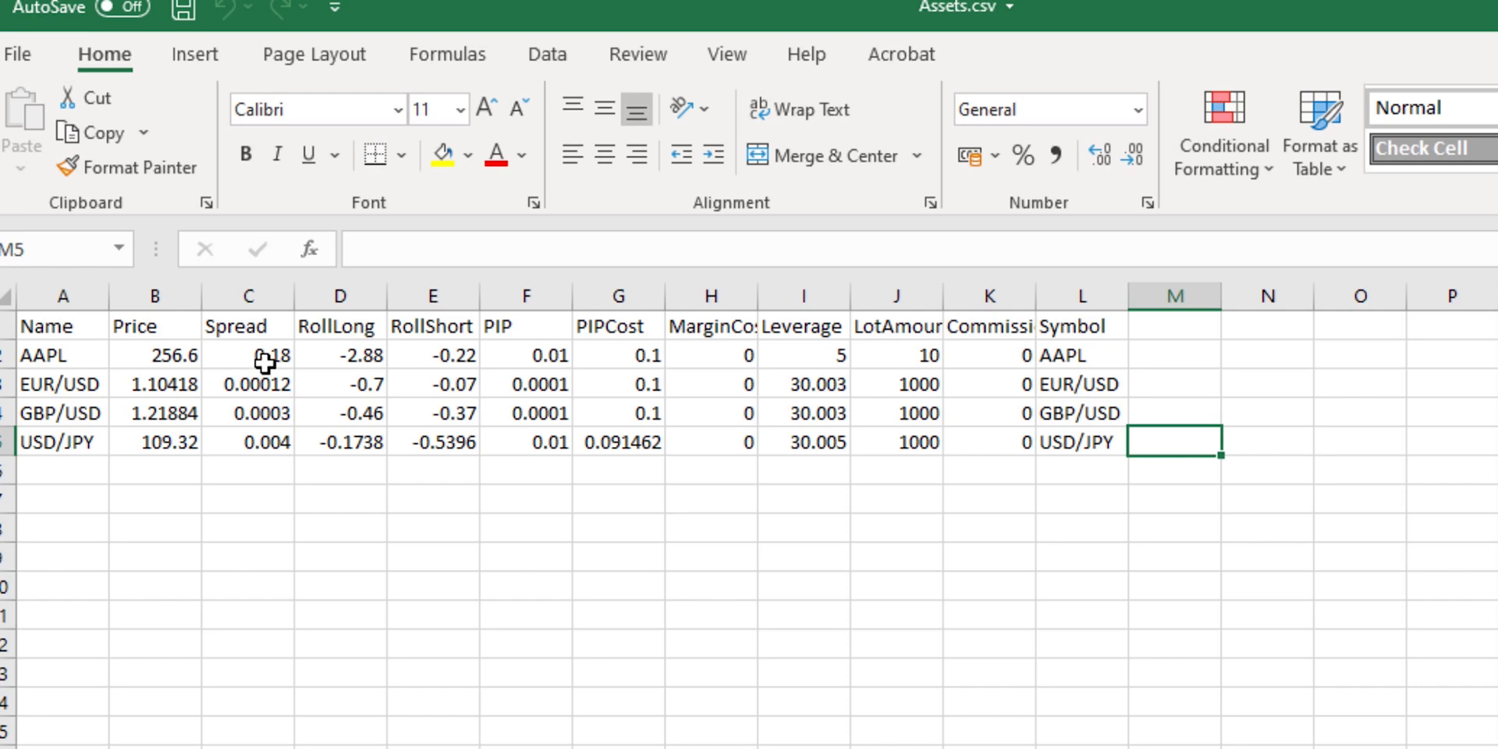
mouse_move(516, 366)
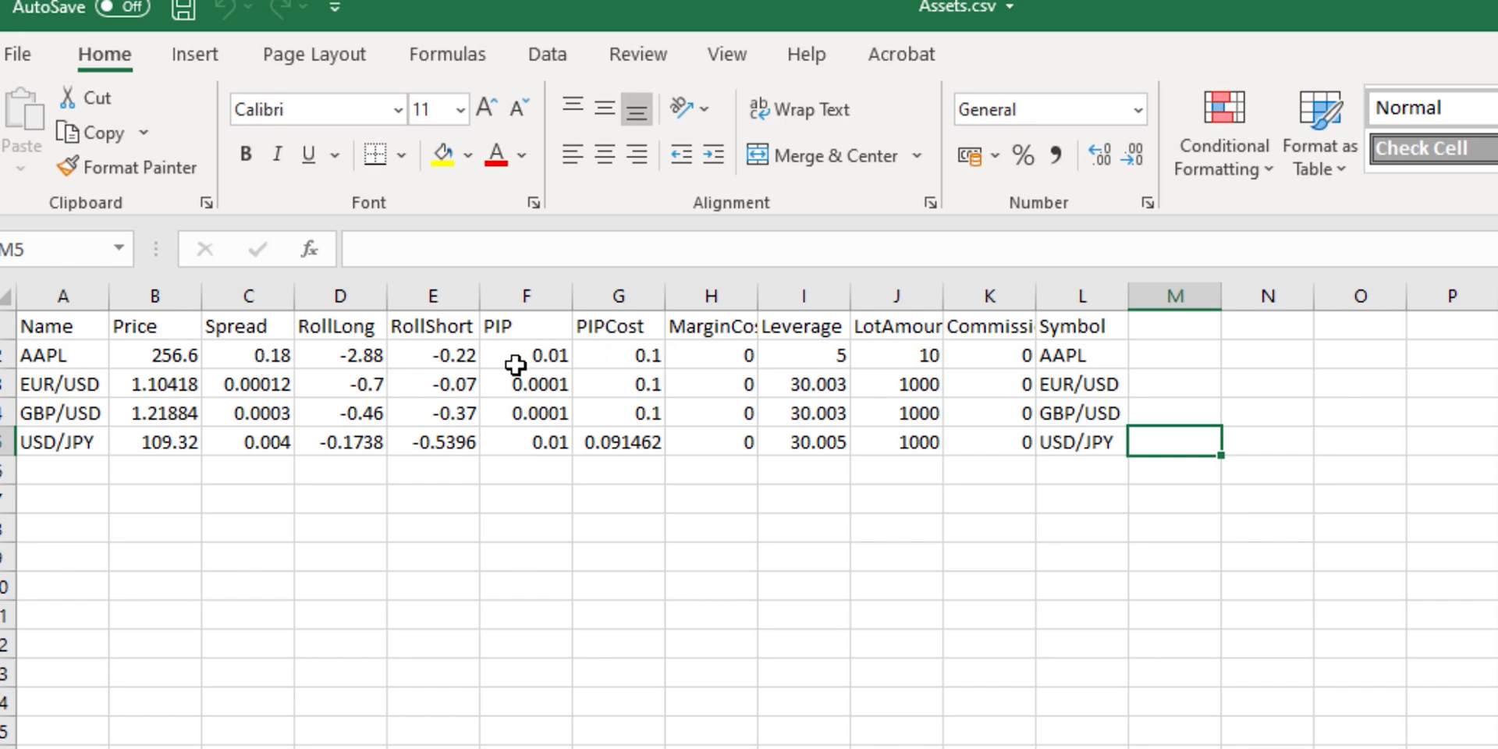
mouse_move(413, 374)
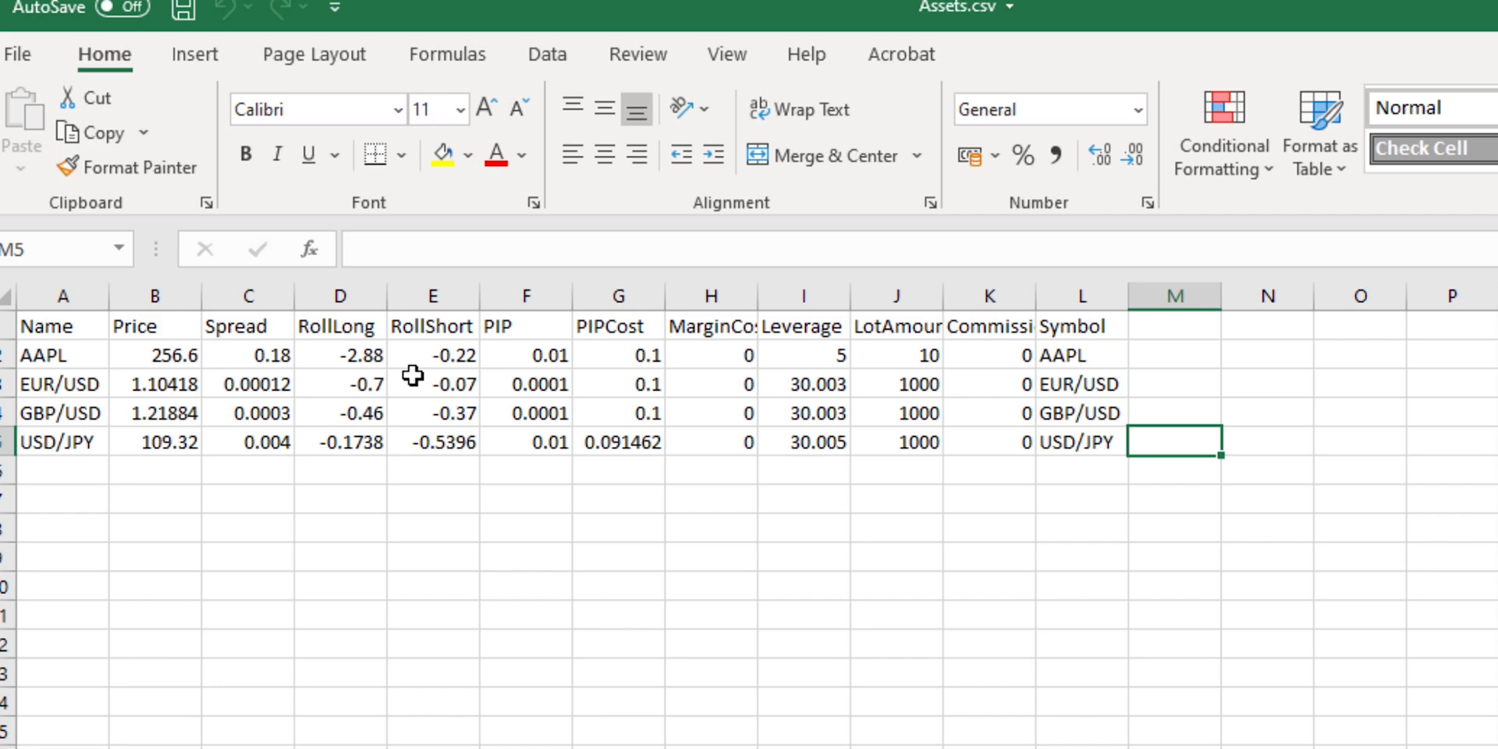
mouse_move(481, 382)
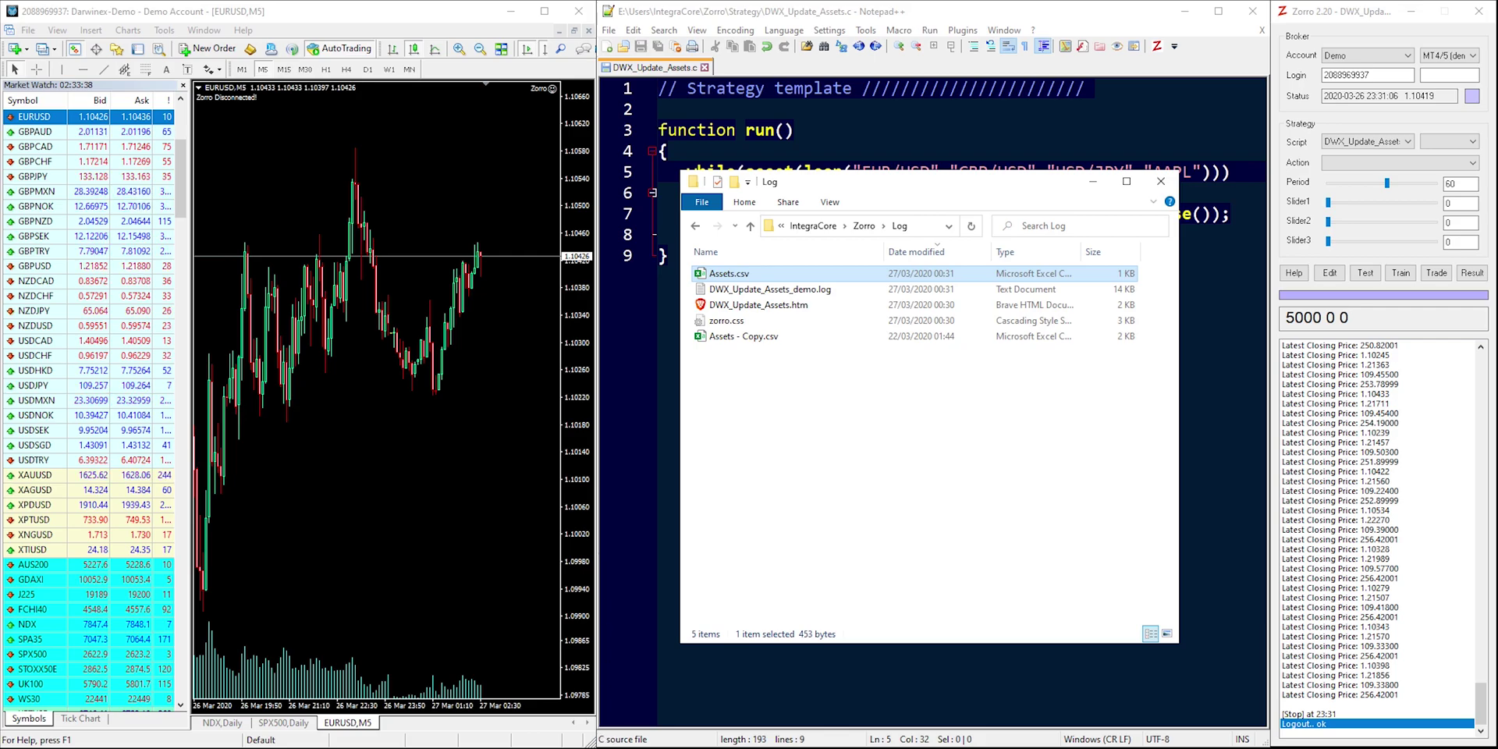
Step: Open Assets.csv and select the whole asset table for copying
double_click(729, 274)
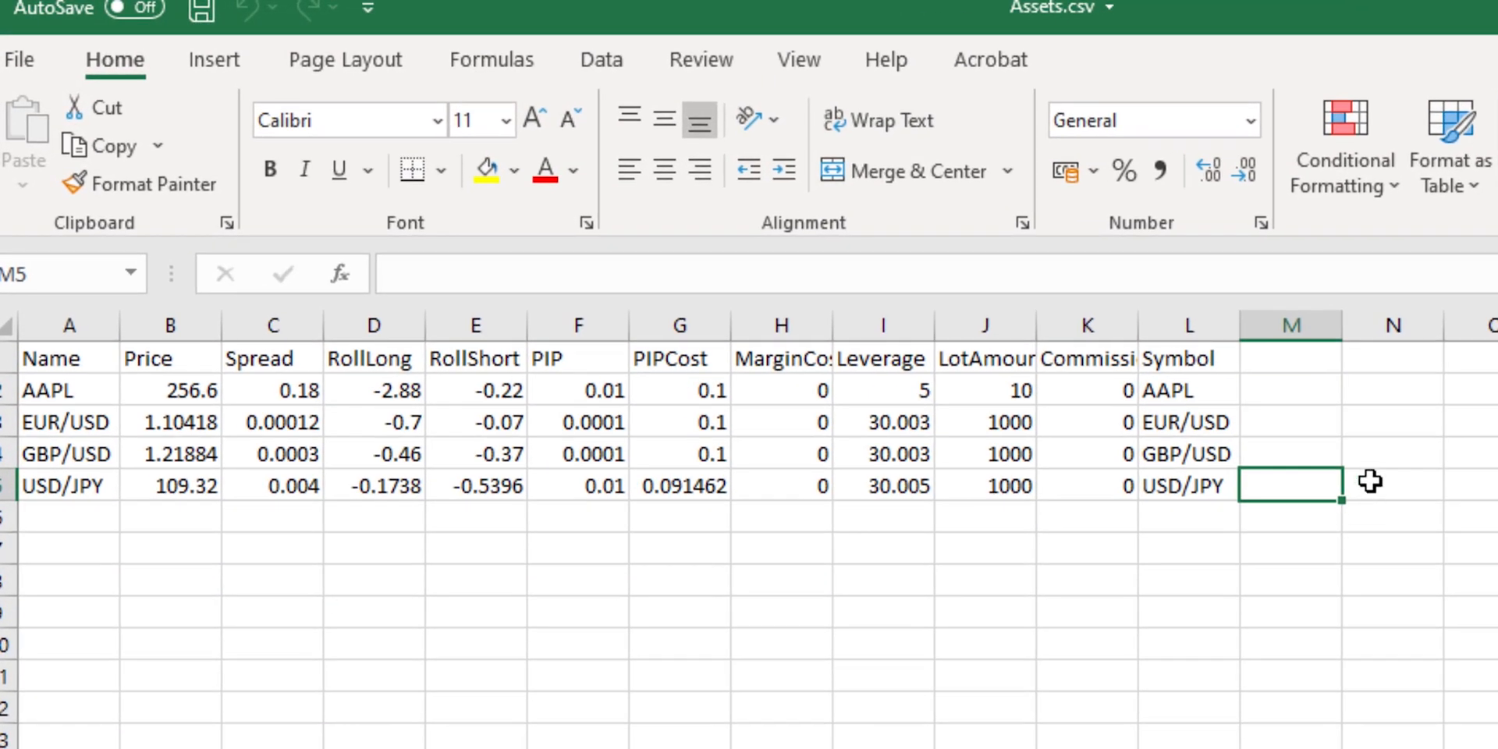
left_click(1392, 485)
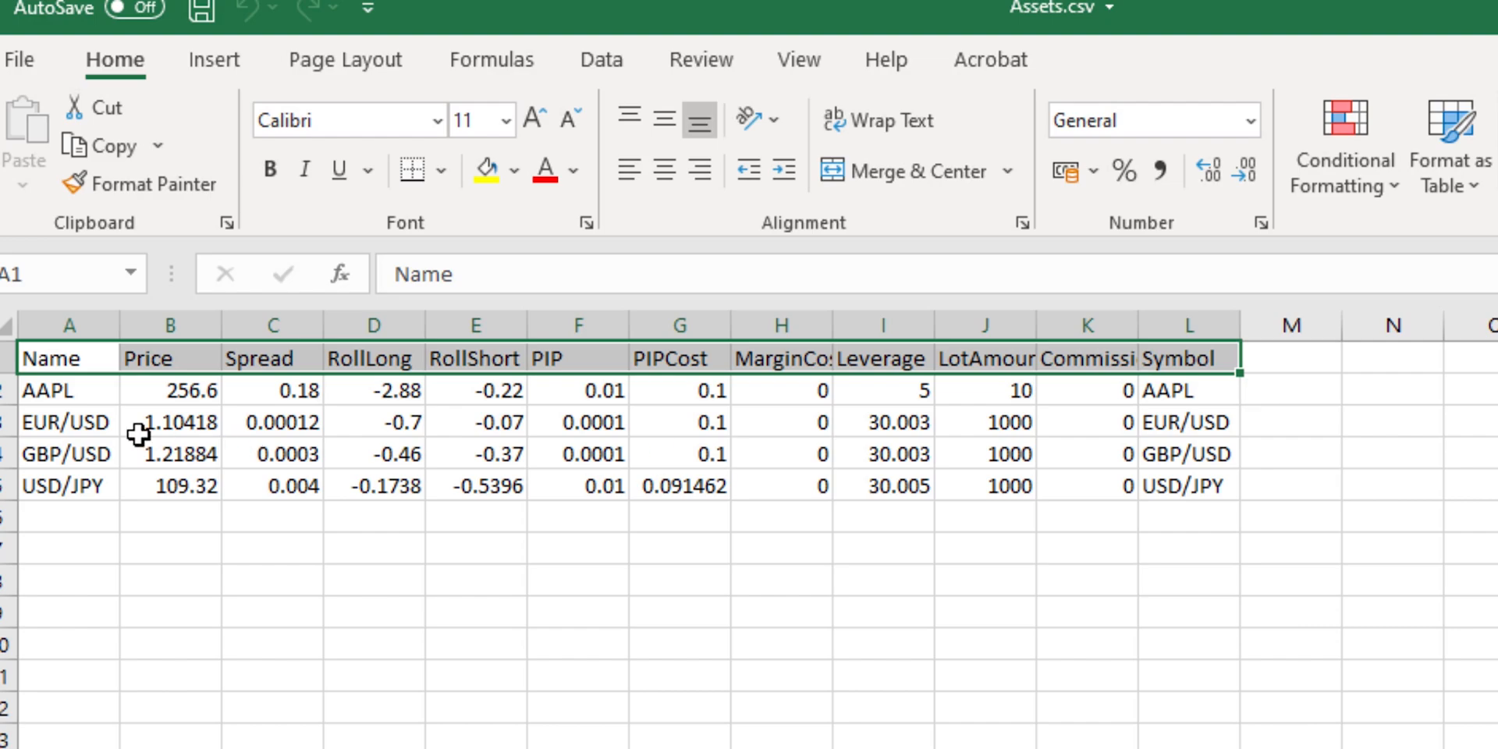
left_click_drag(67, 389, 1186, 484)
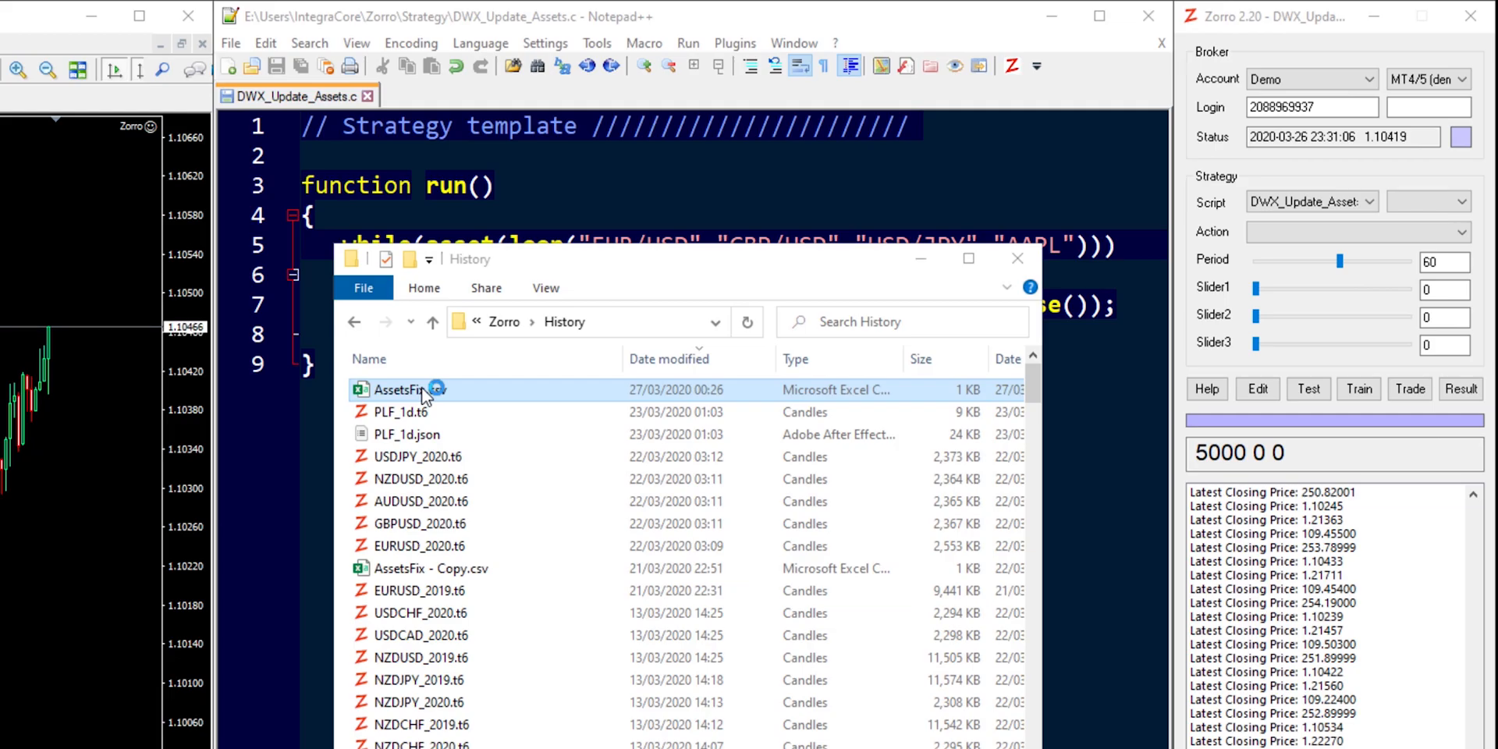
Step: Open AssetsFix.csv from Zorro's History folder and save the pasted asset rows
double_click(403, 388)
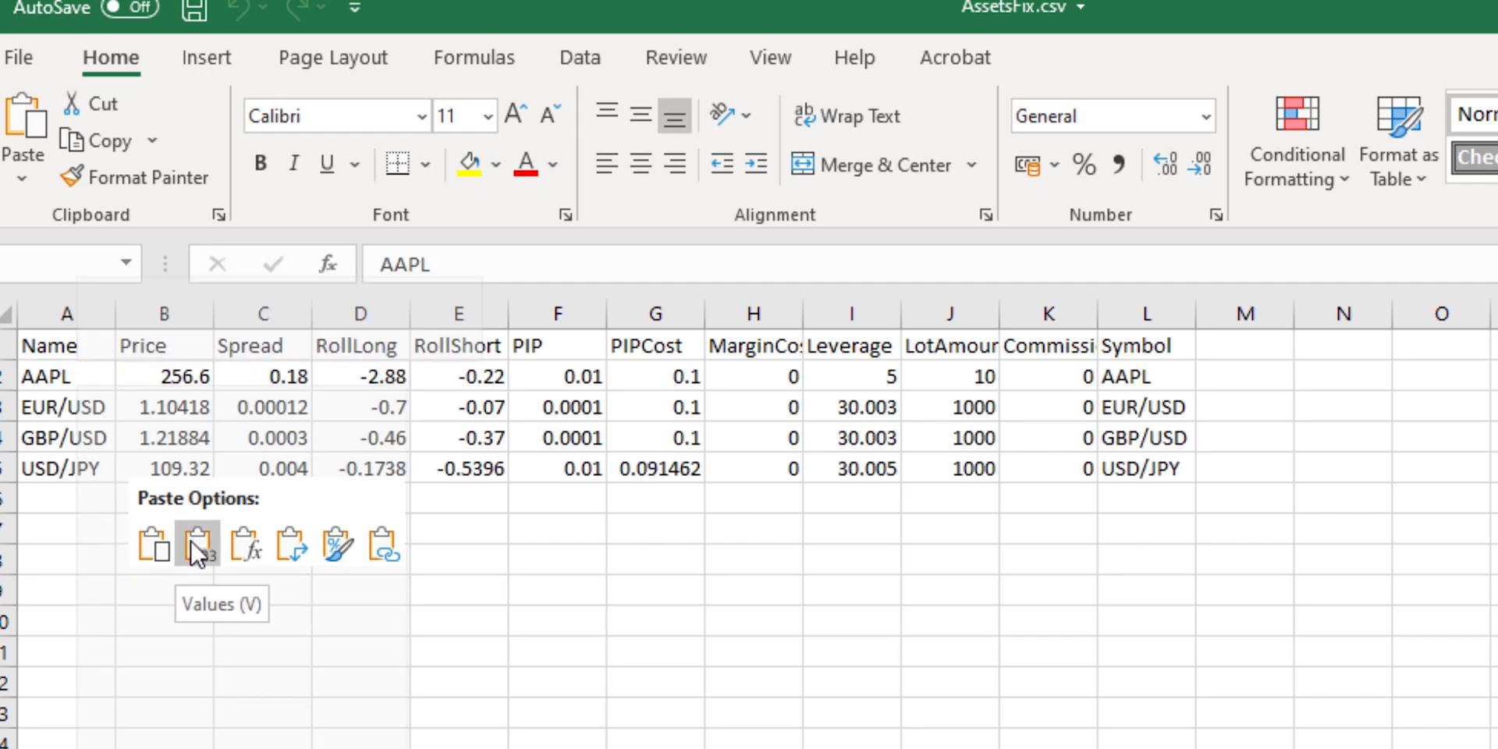
left_click(197, 545)
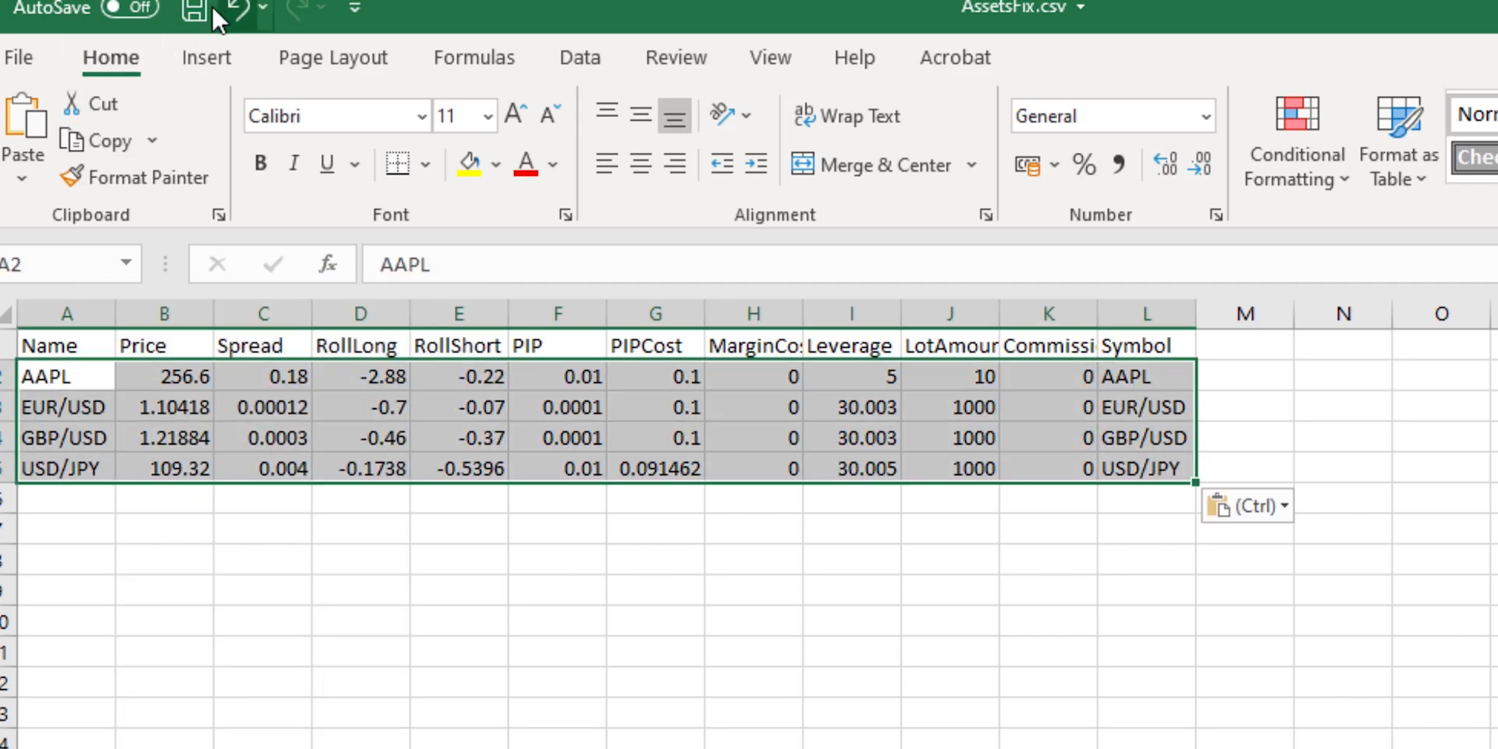
left_click(192, 10)
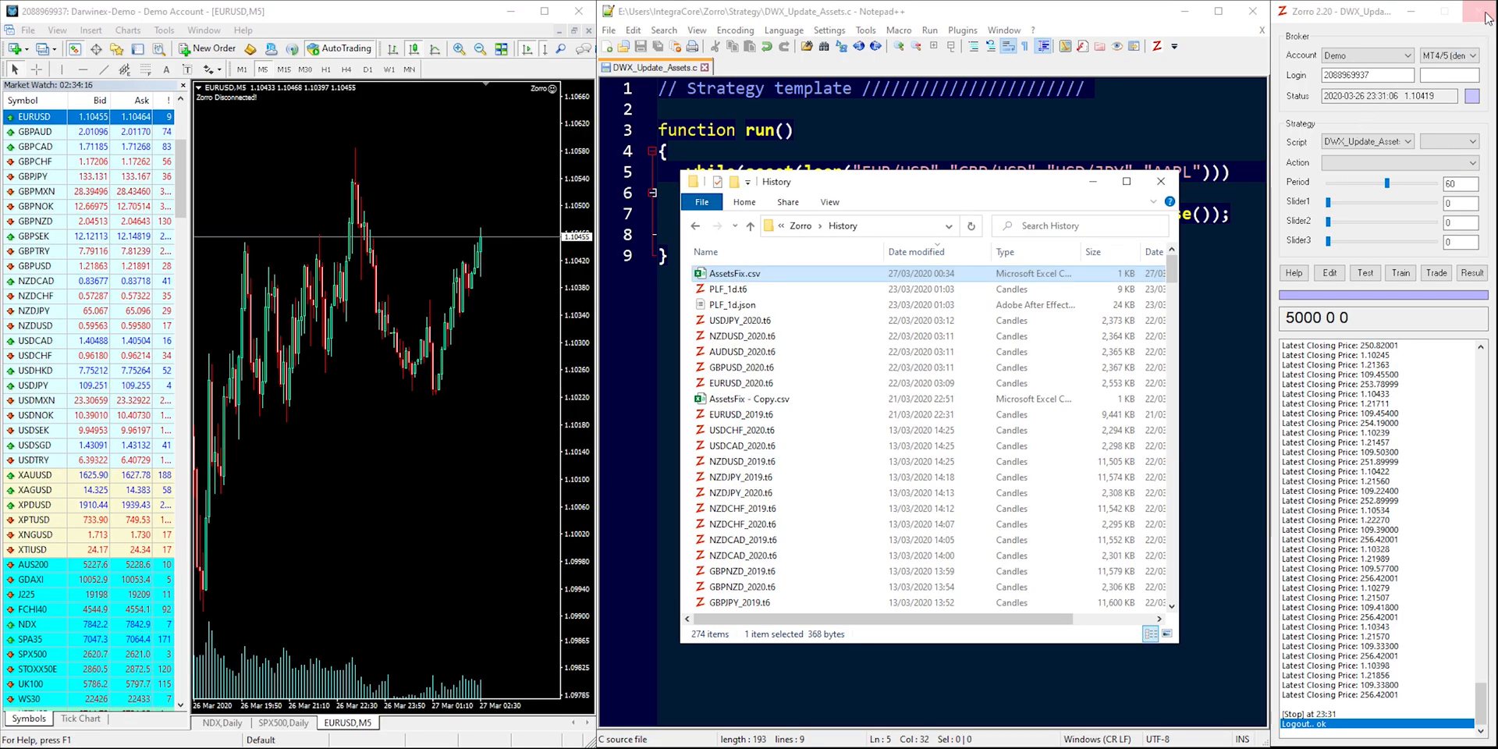
Step: Reset Zorro's message log so only the version banner remains
left_click(1487, 11)
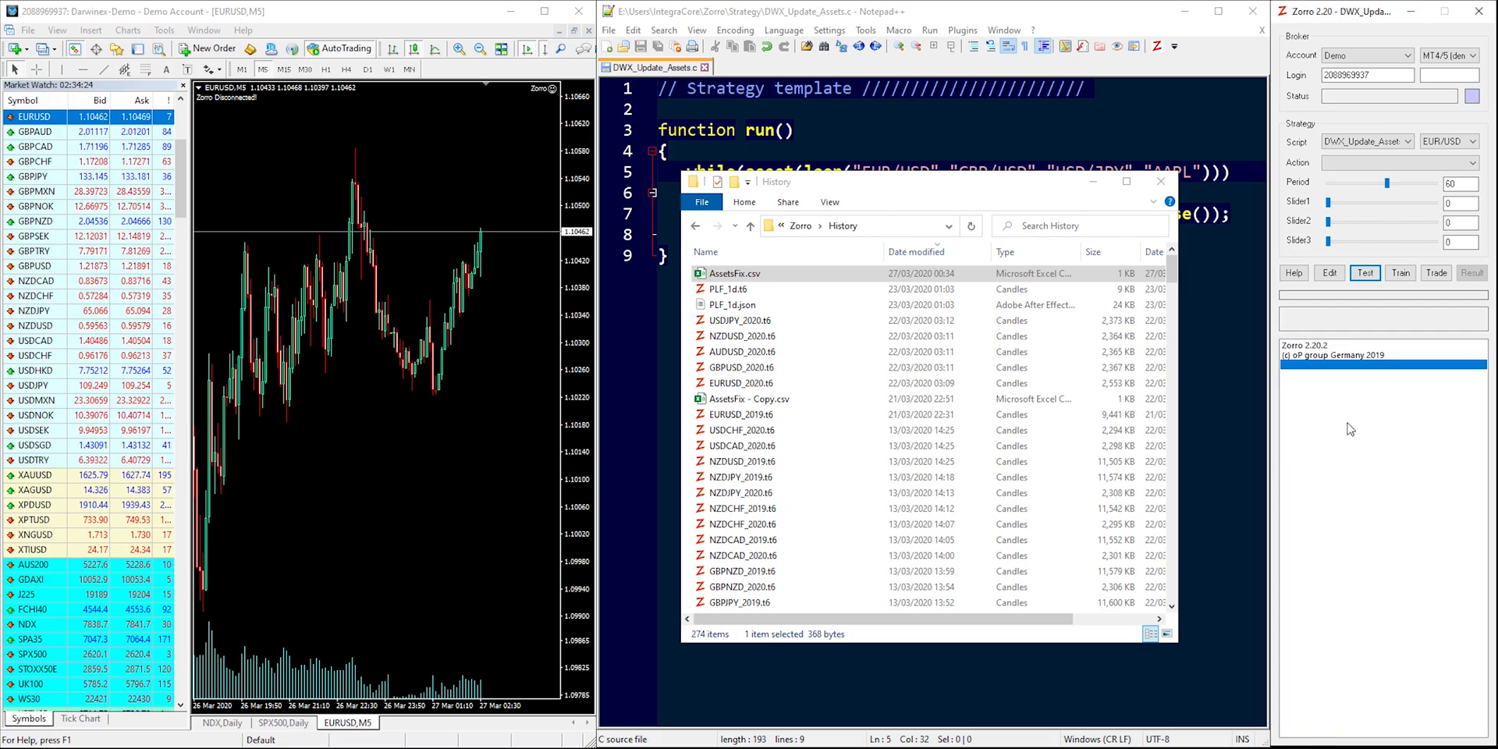
left_click(1476, 141)
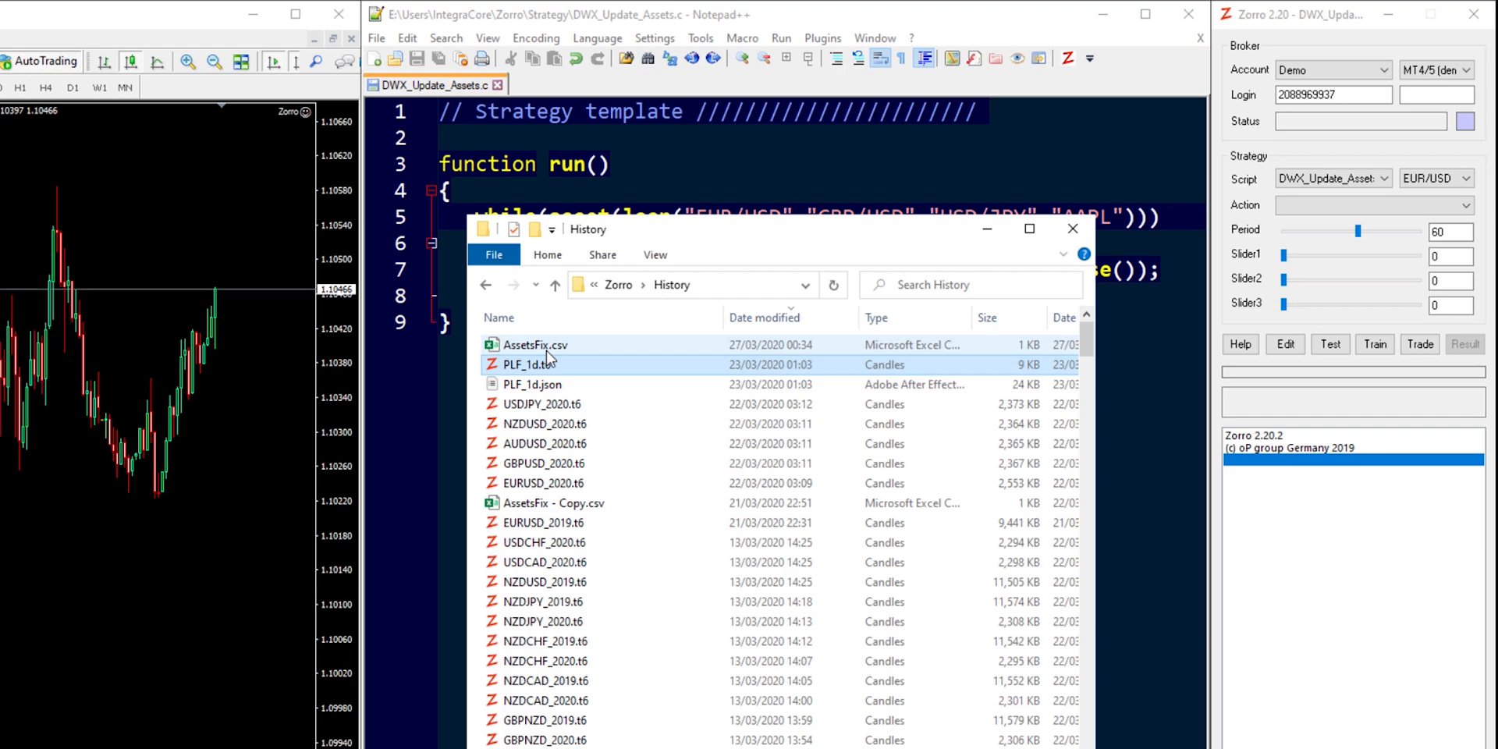
Step: Open AssetsFix.csv in Excel and check the column K commissions, all zero
left_click(532, 344)
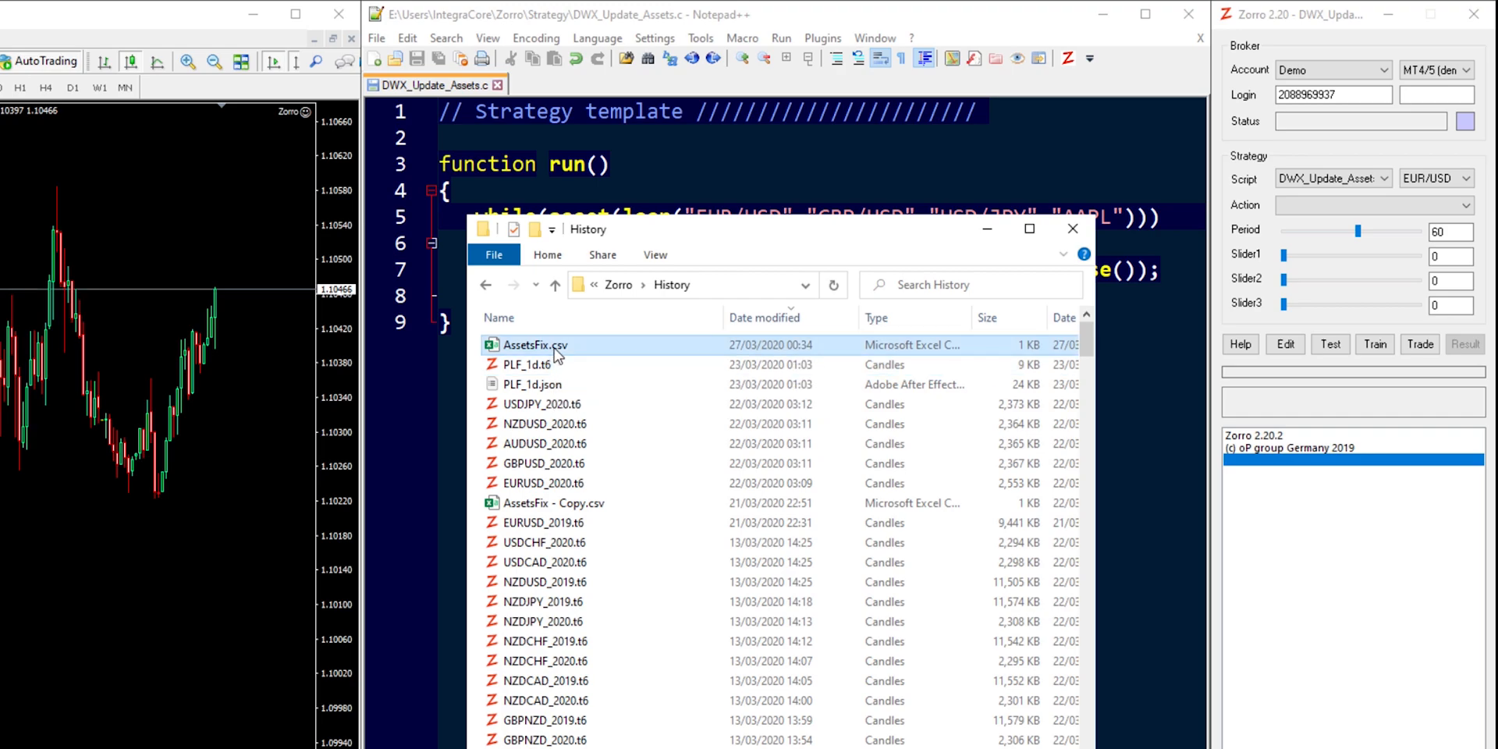
double_click(533, 344)
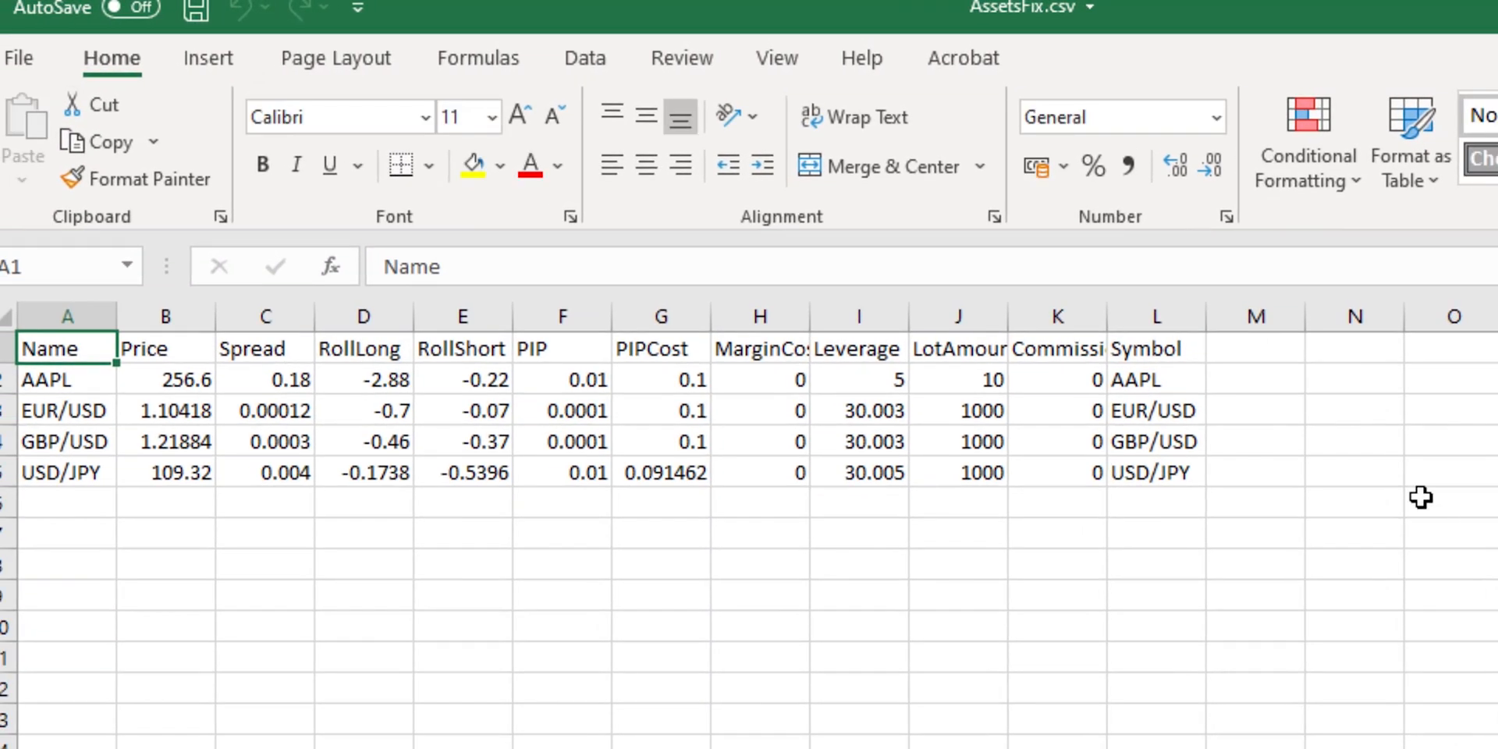
mouse_move(1436, 442)
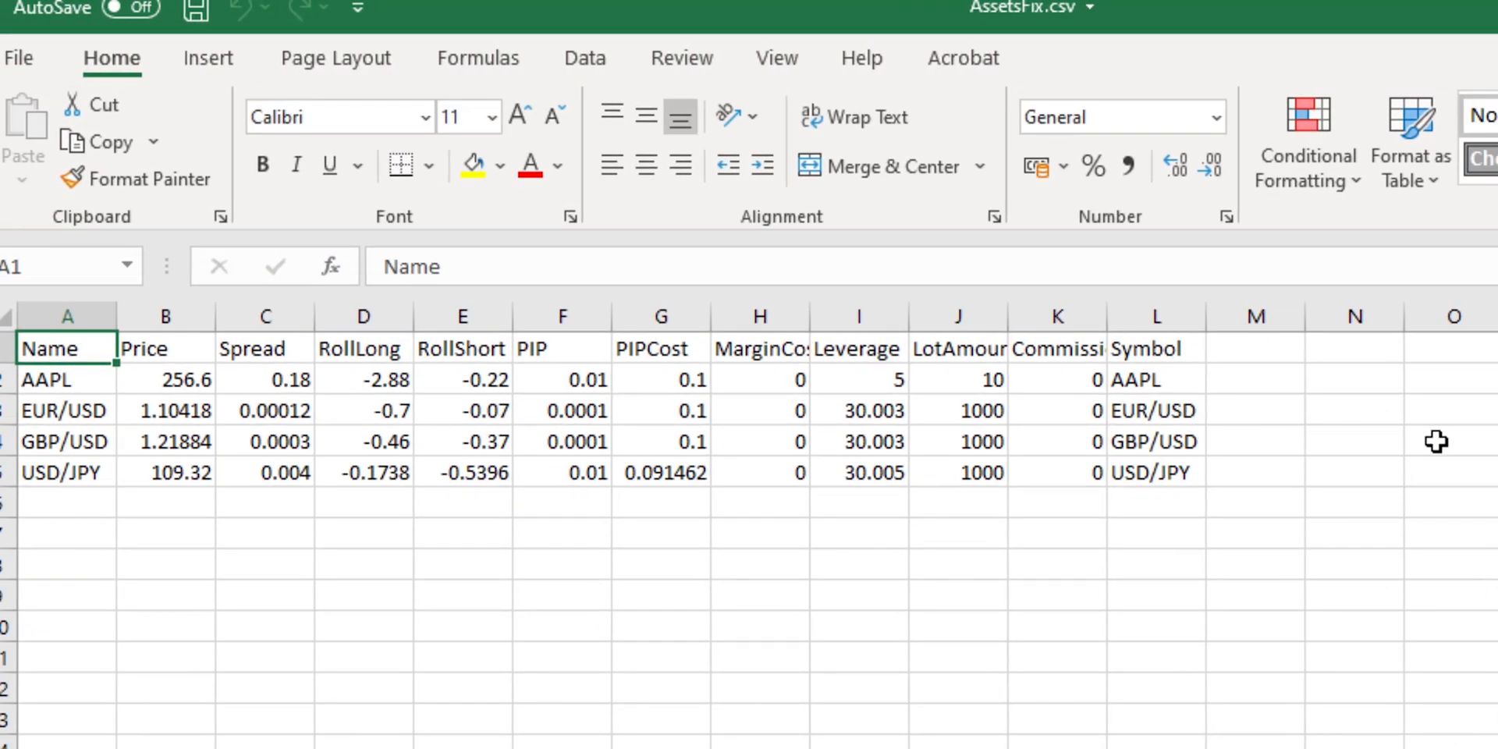
mouse_move(1065, 383)
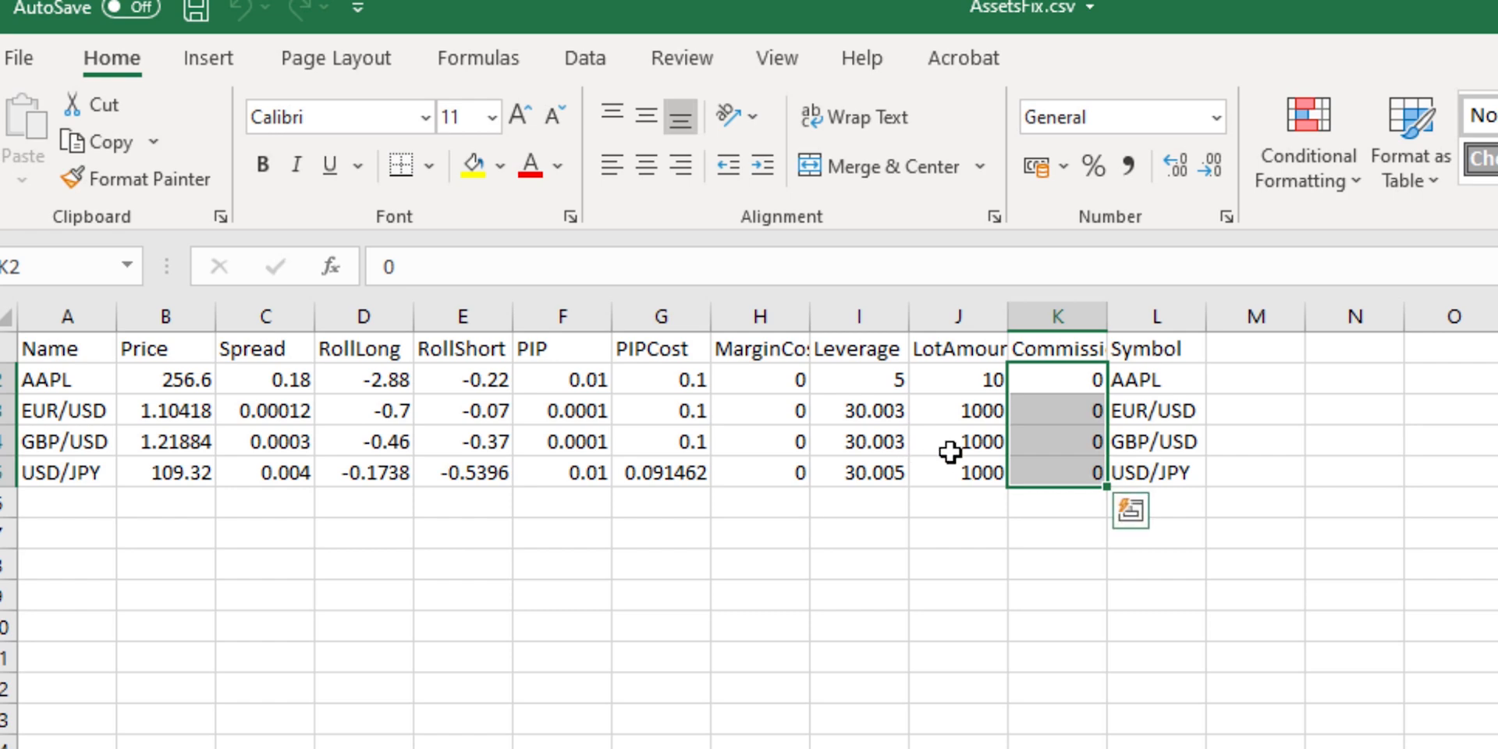
left_click(1055, 379)
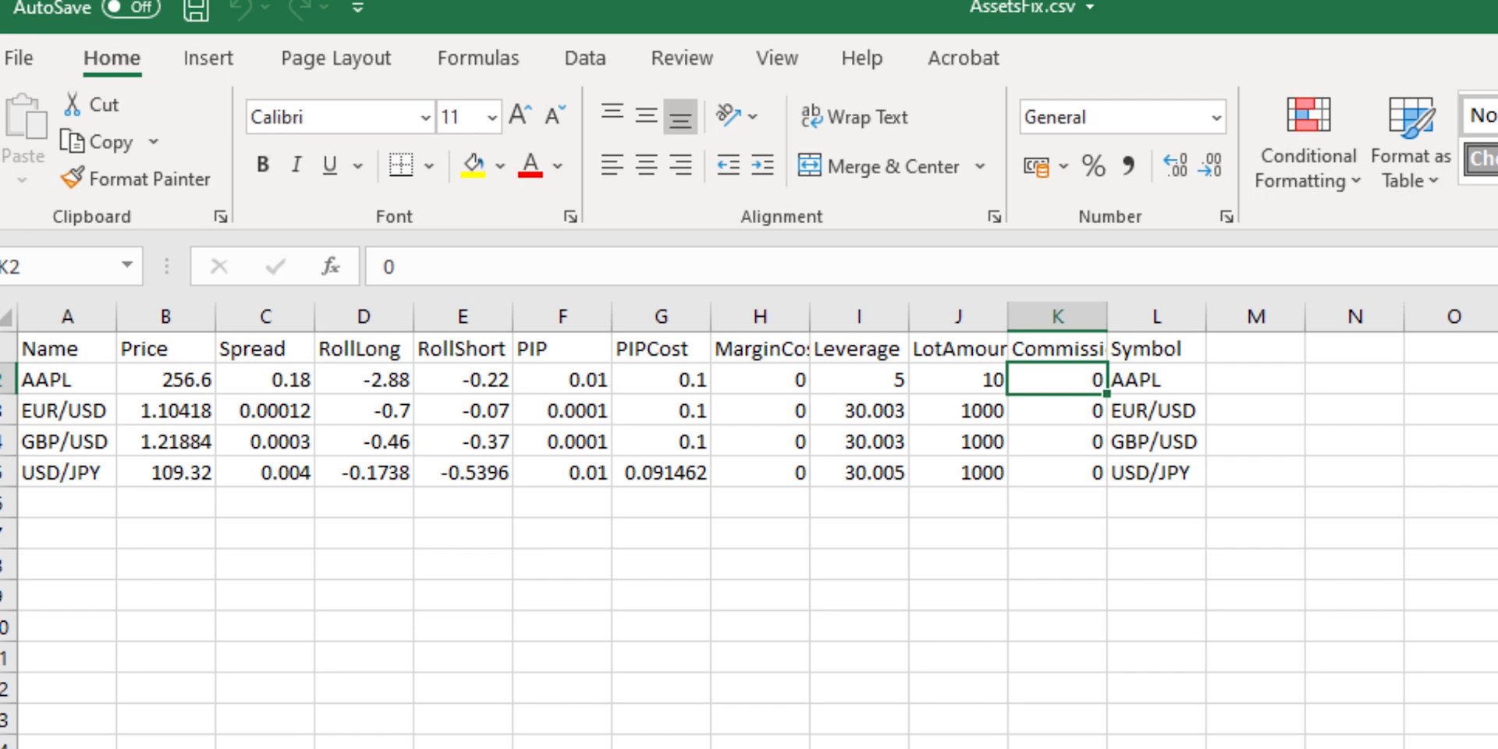
mouse_move(844, 714)
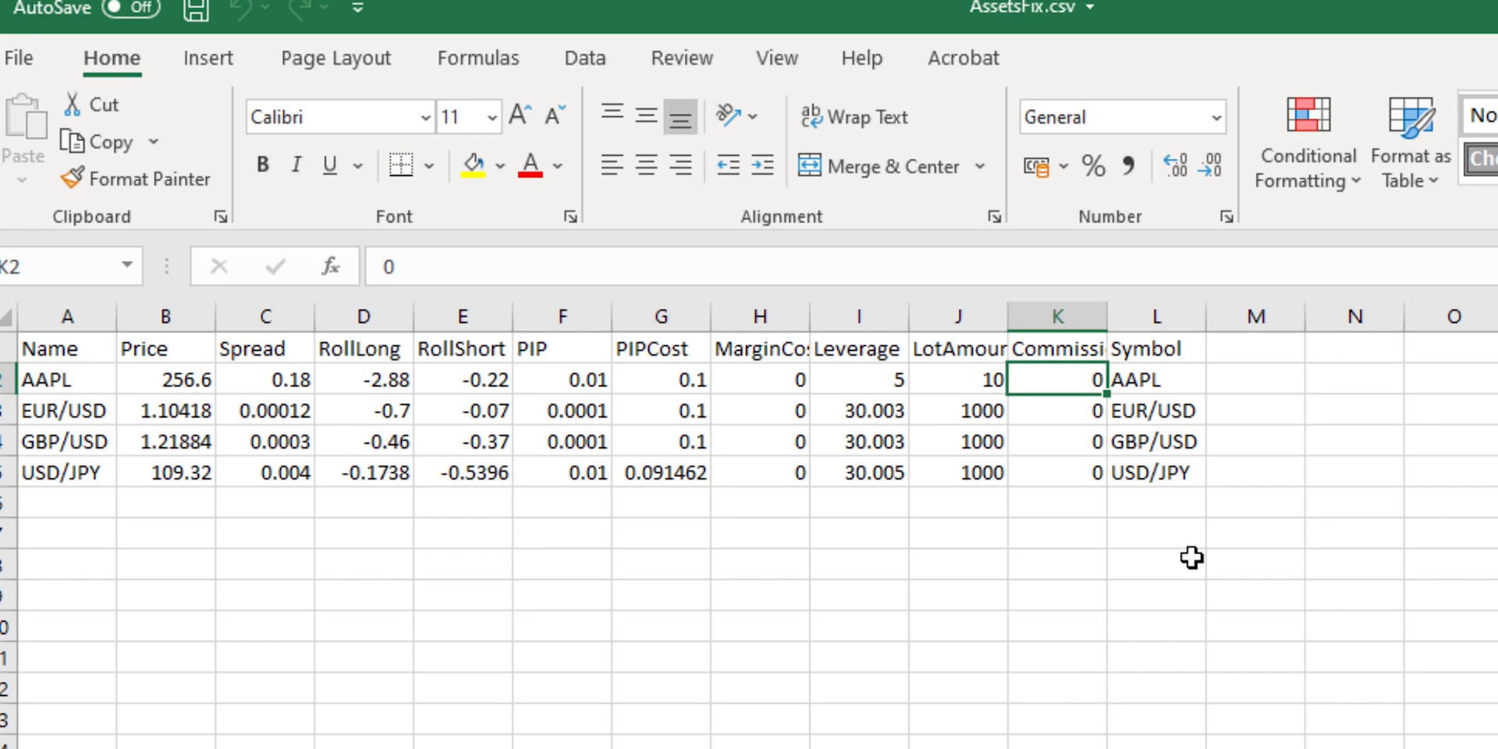
mouse_move(1205, 418)
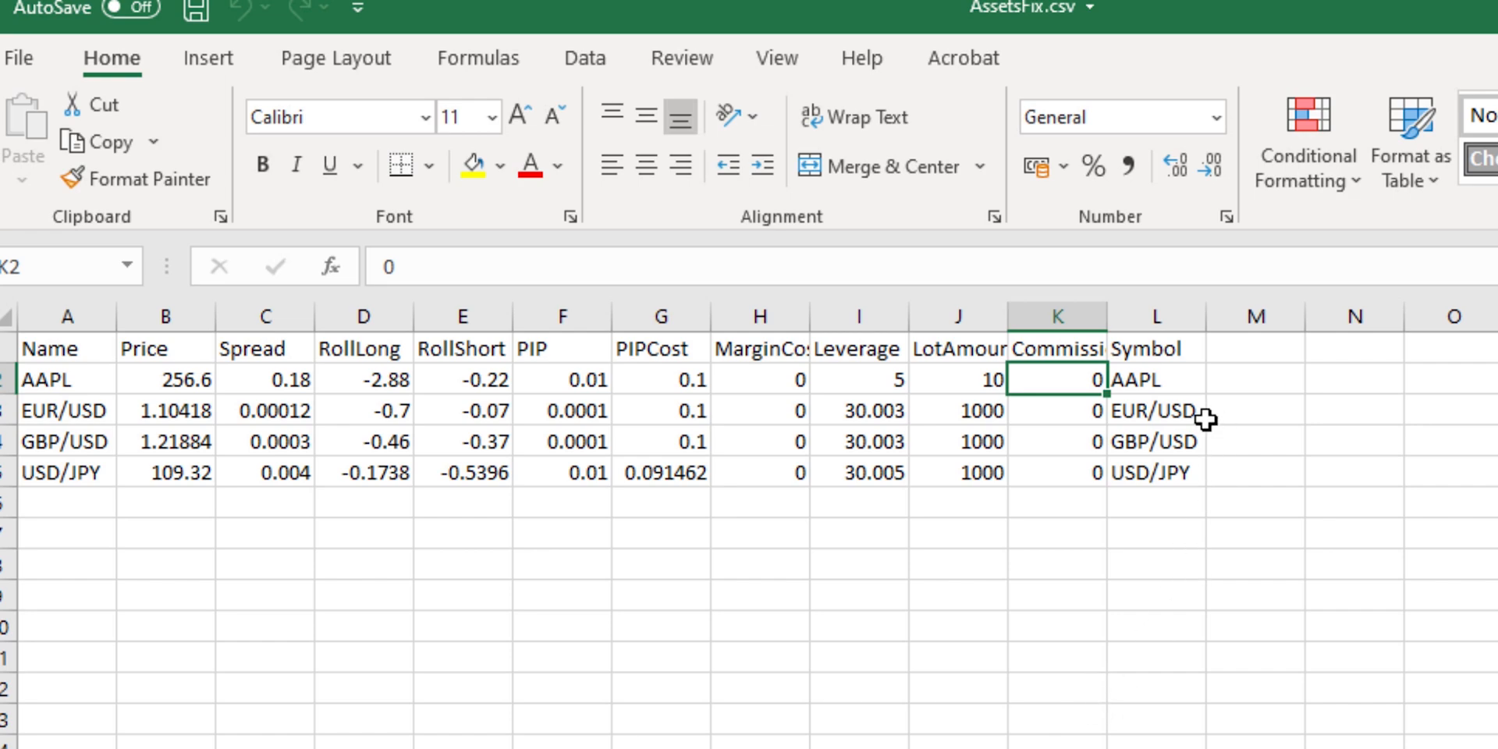
mouse_move(1051, 411)
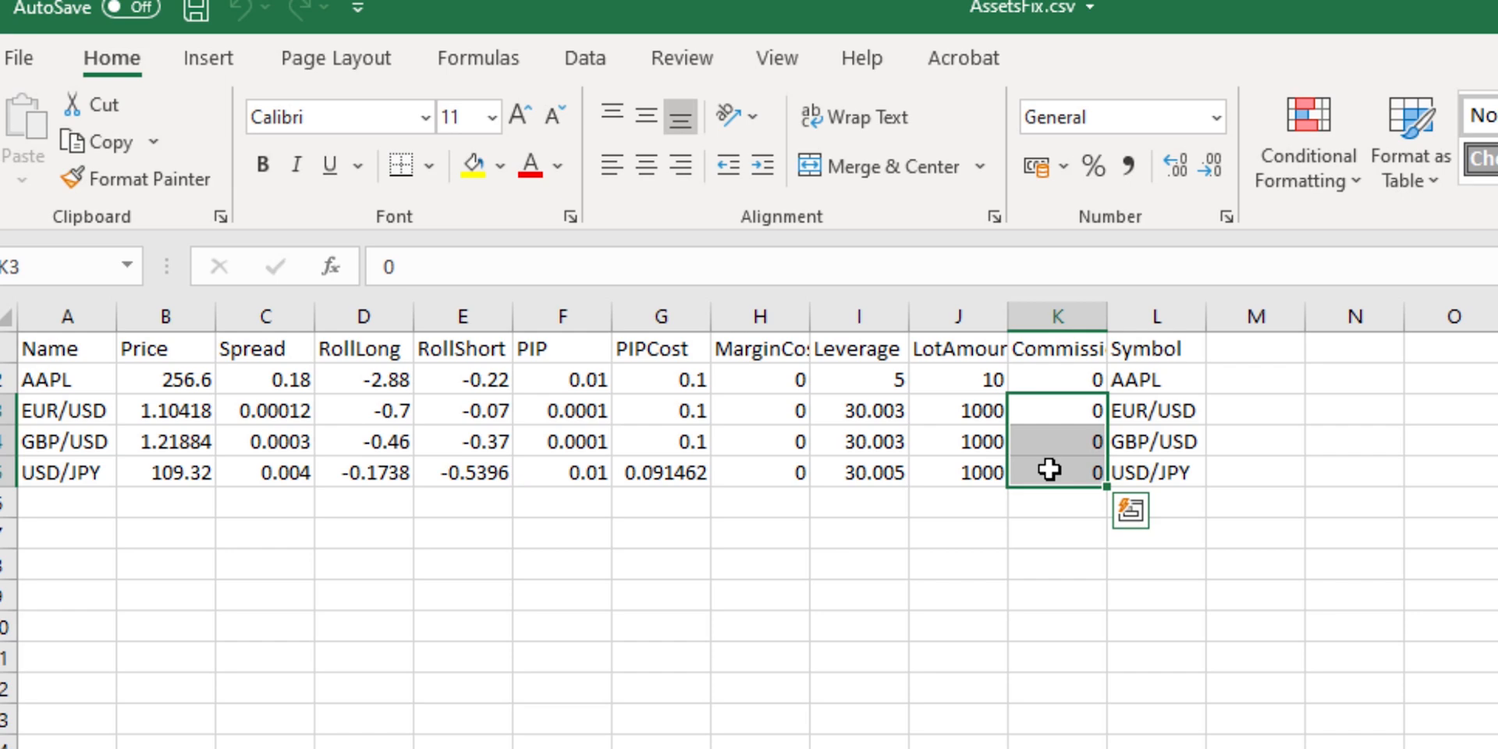
mouse_move(103, 401)
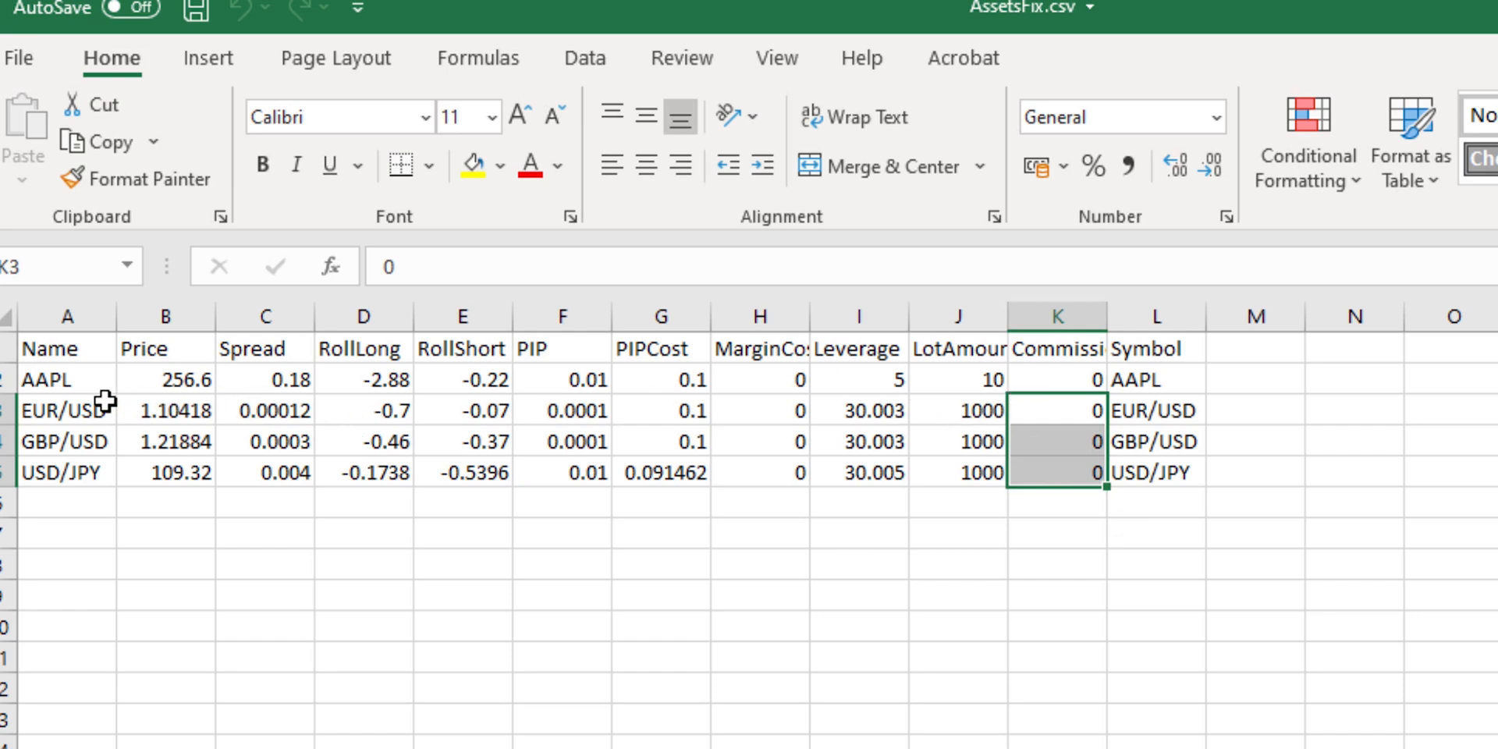
left_click(1057, 379)
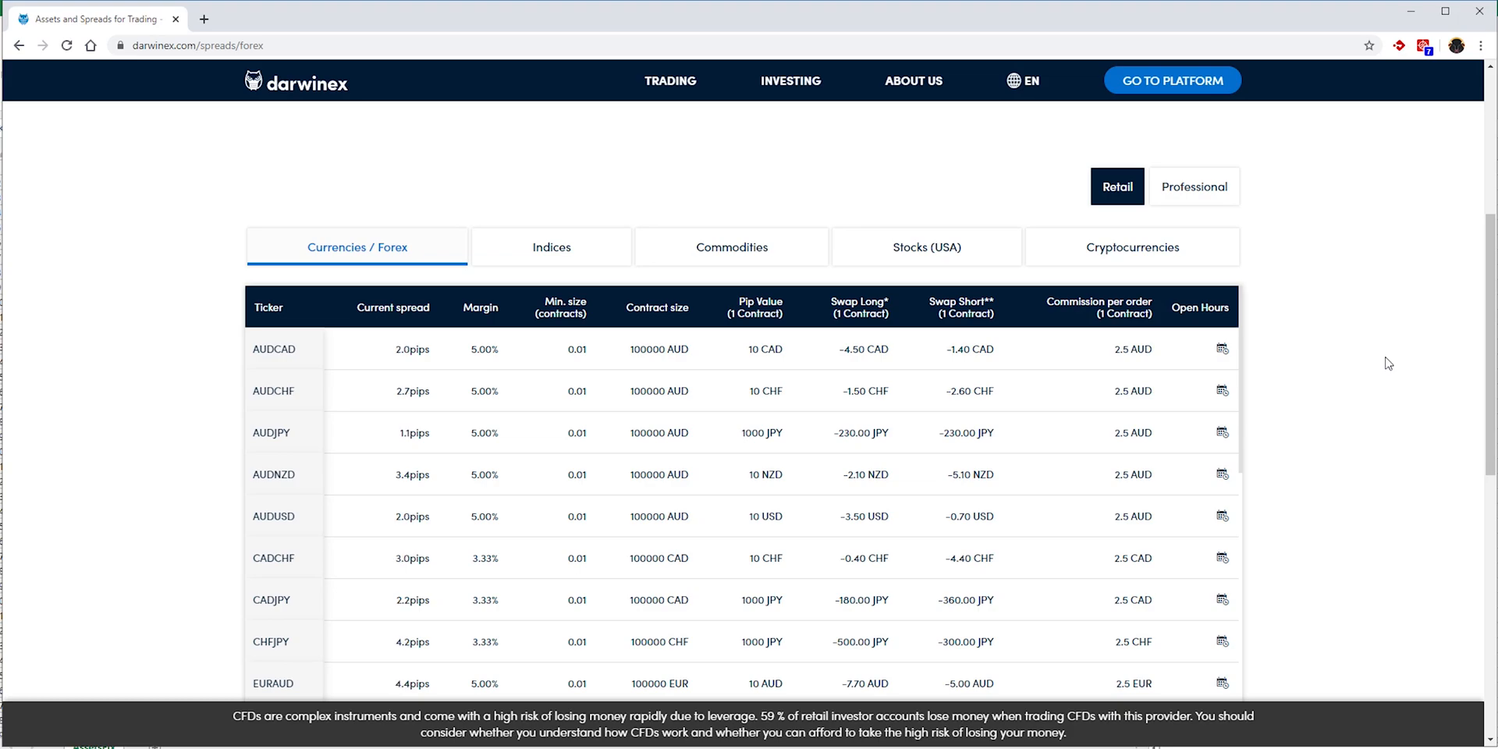
Step: Scroll the Darwinex forex spreads table down to the EURUSD row
scroll("down", 3)
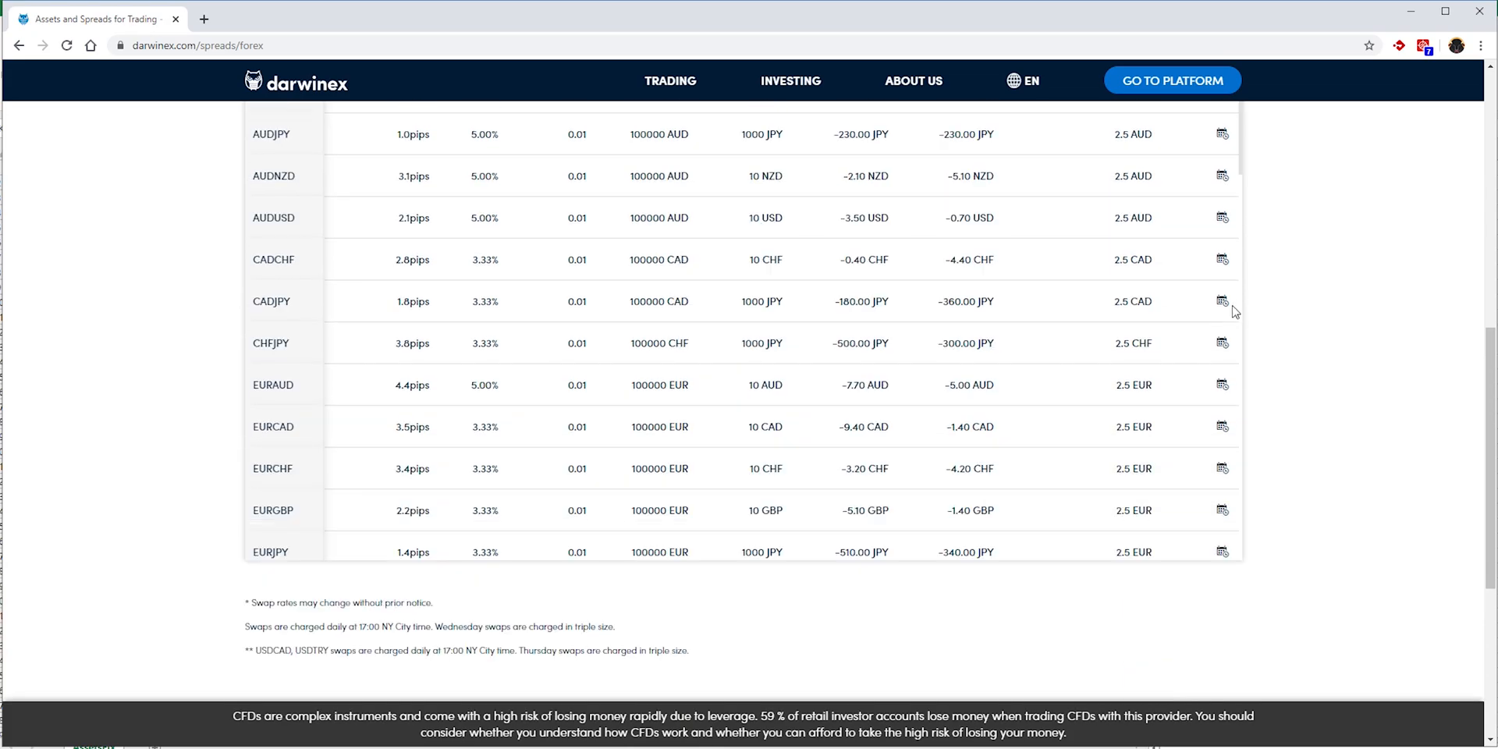
scroll("down", 3)
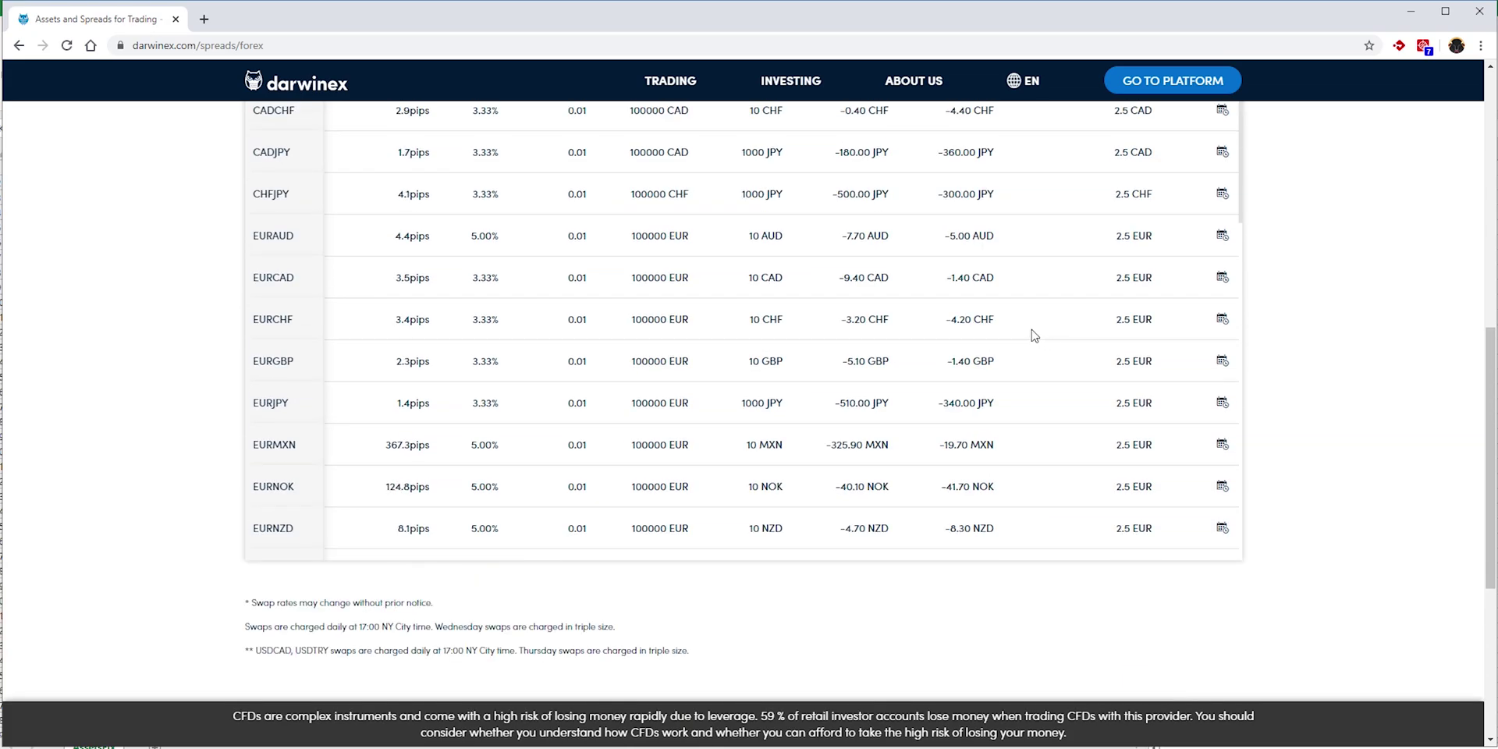
scroll("down", 3)
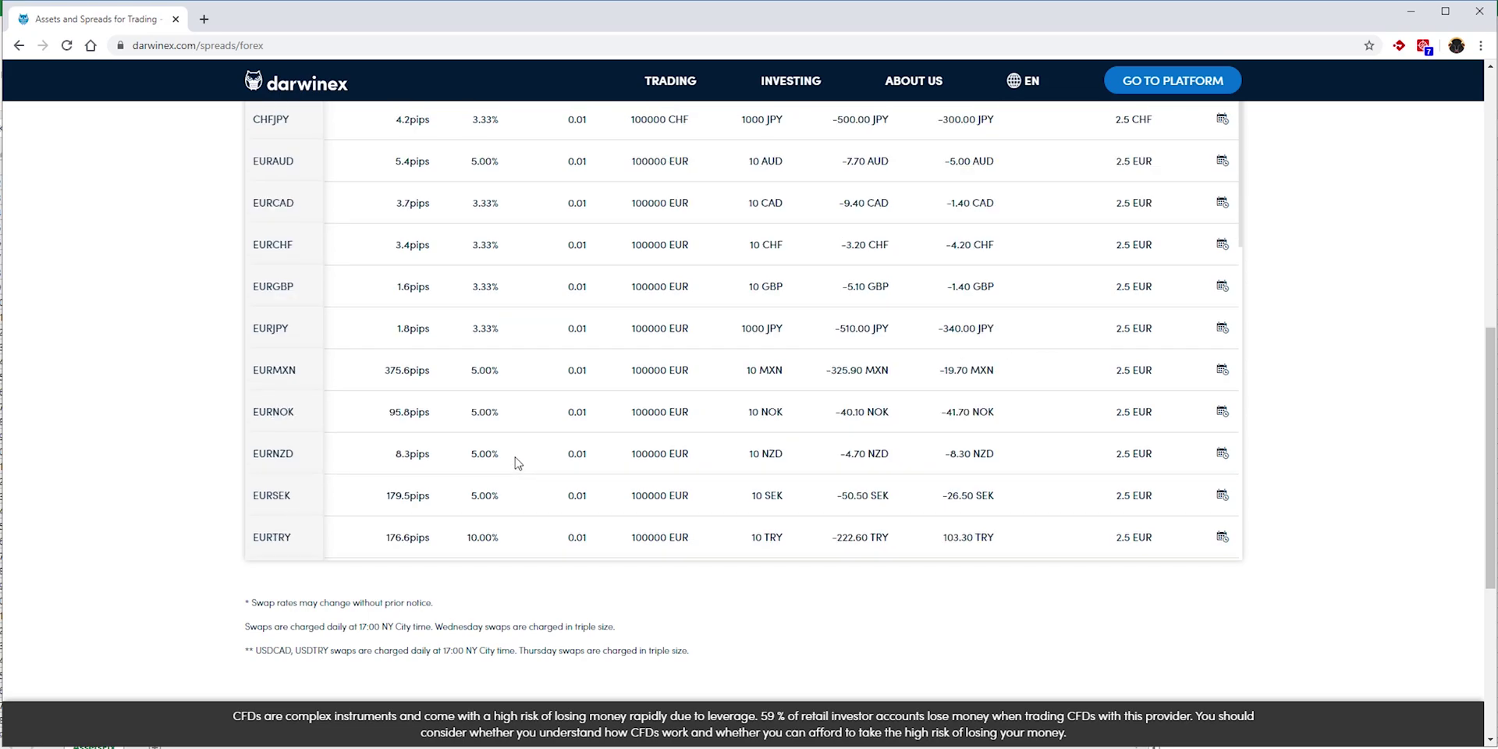
scroll("down", 3)
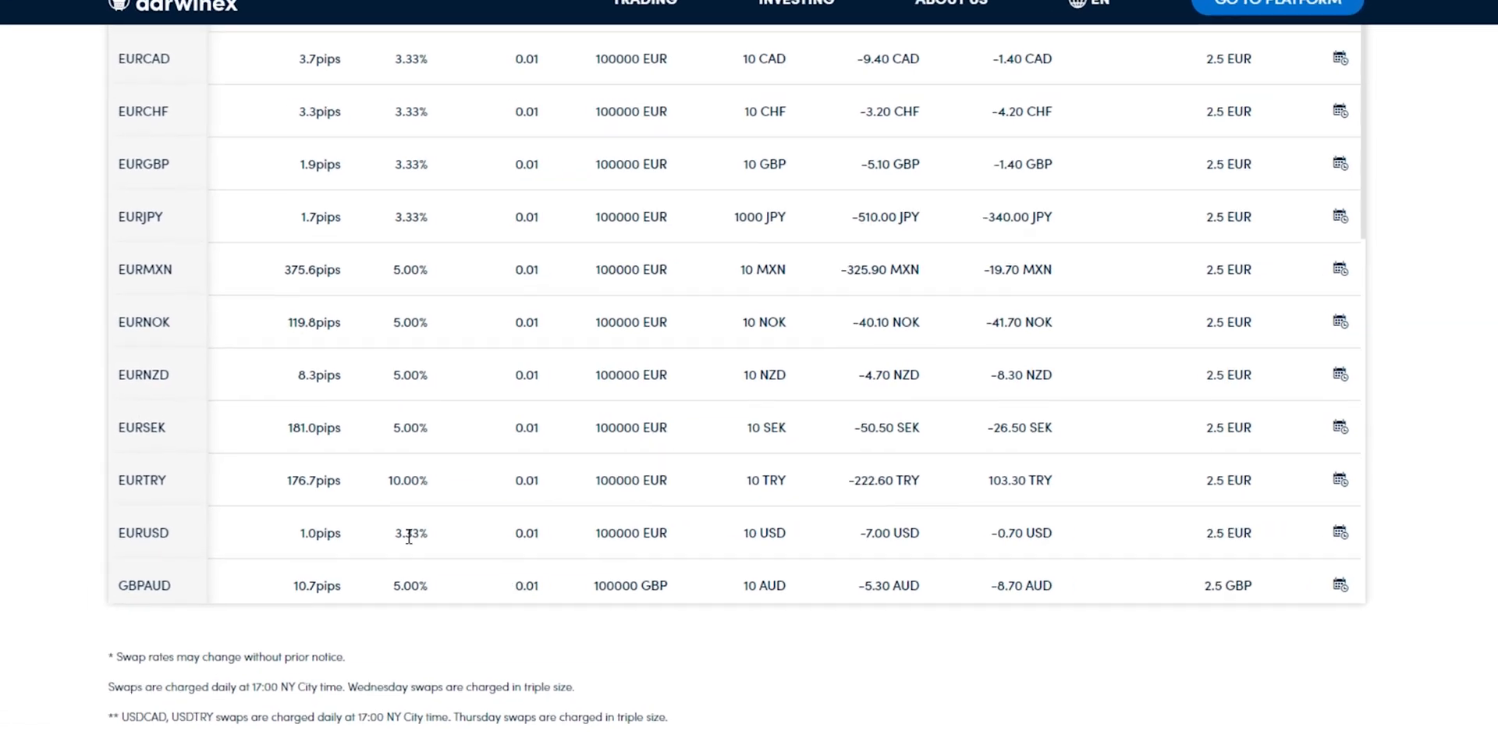
scroll("down", 3)
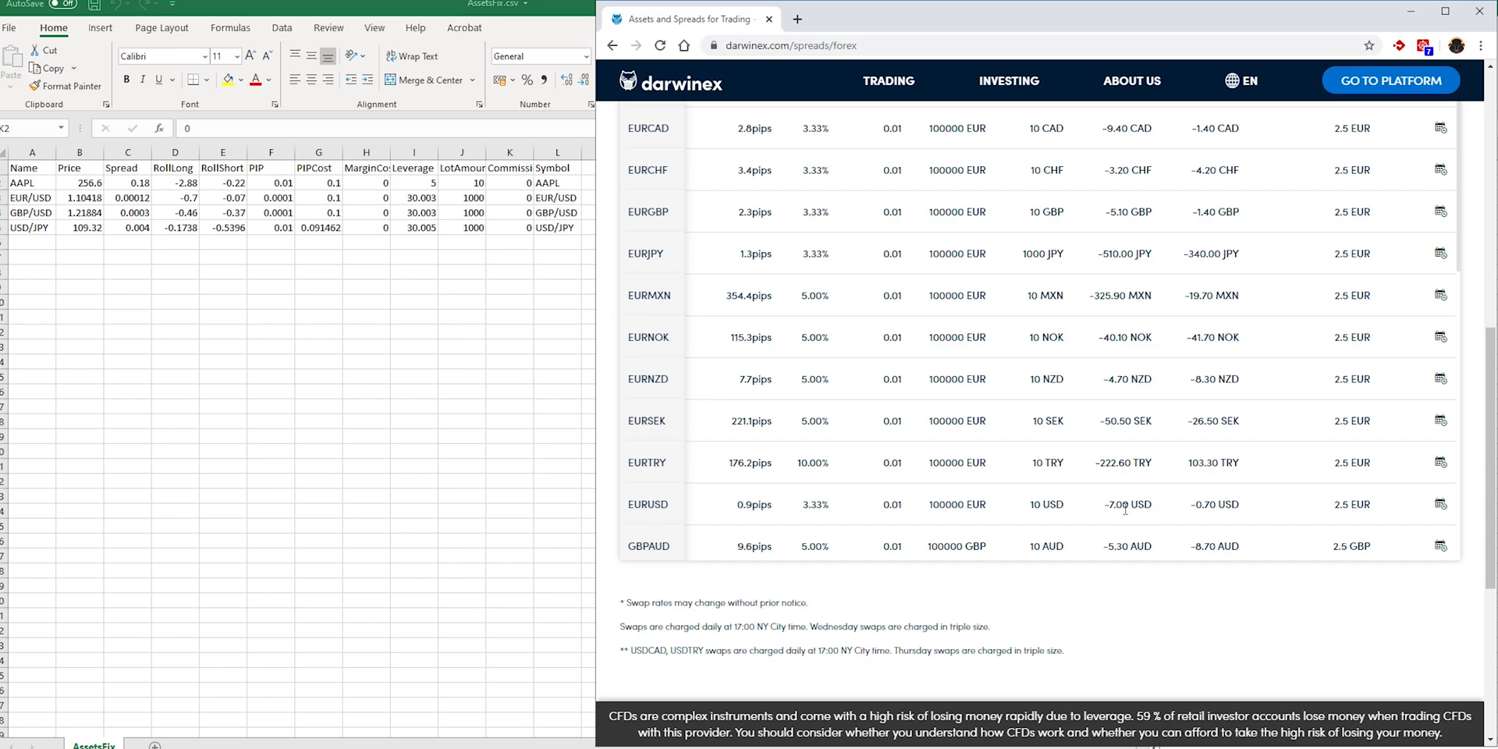
double_click(1125, 503)
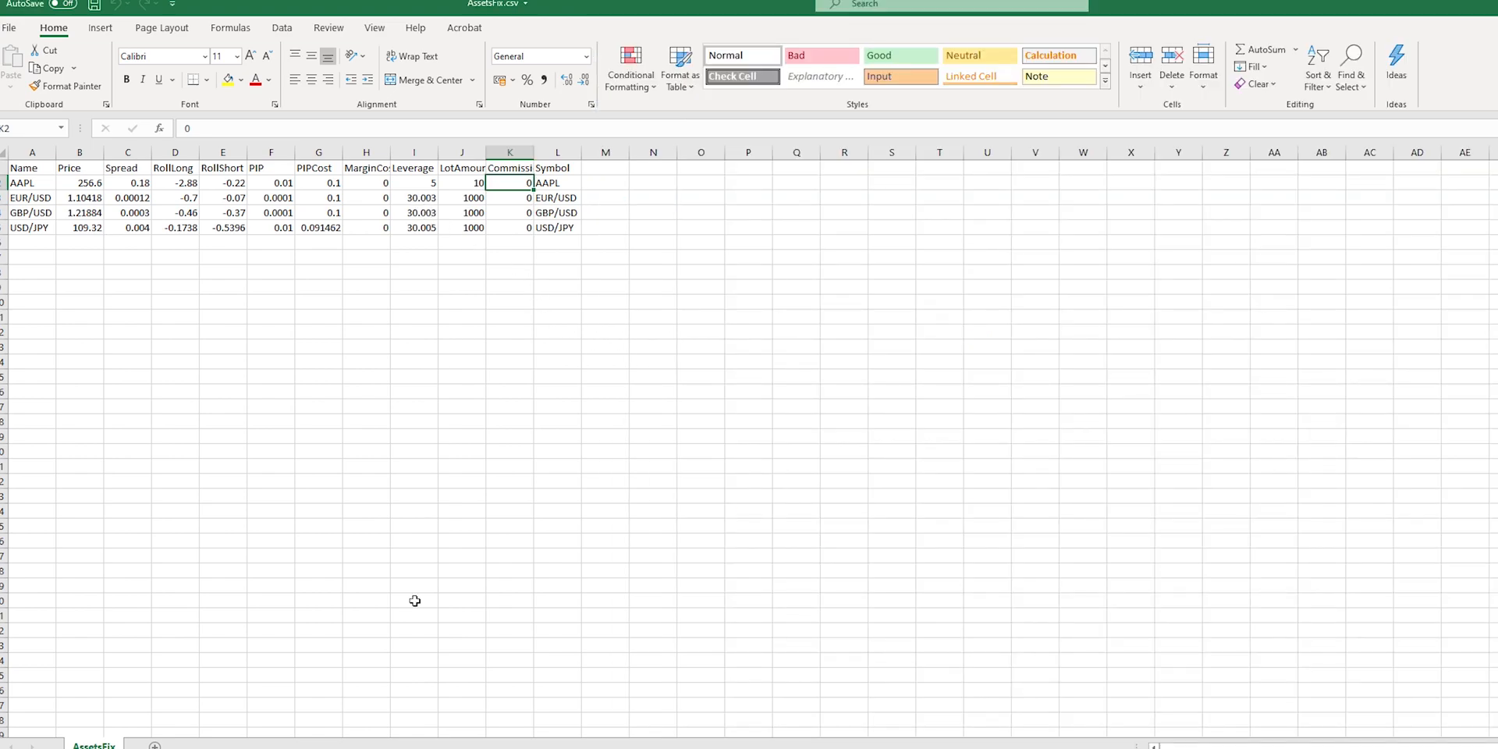
mouse_move(471, 520)
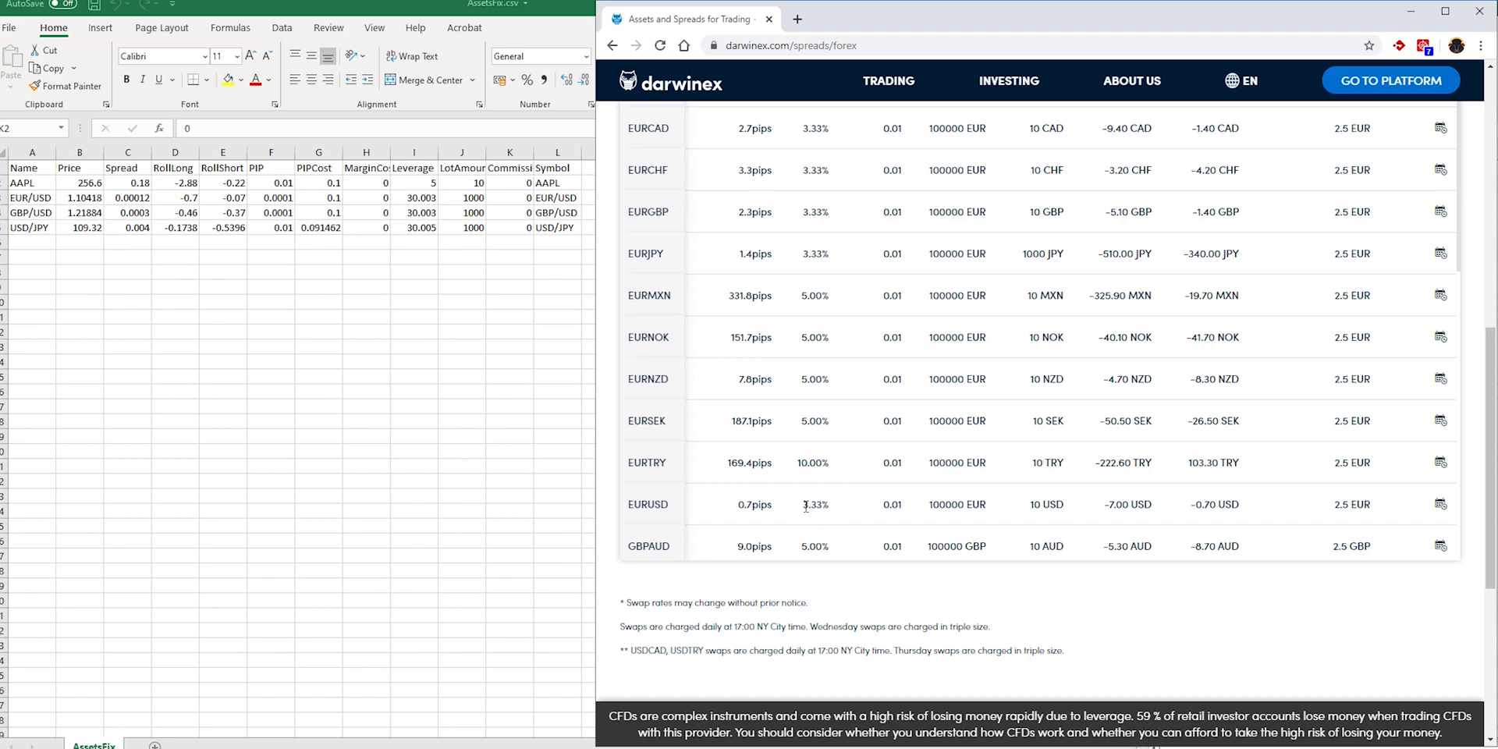
Step: Highlight EURUSD's 3.33% margin value on the Darwinex spreads page
double_click(814, 505)
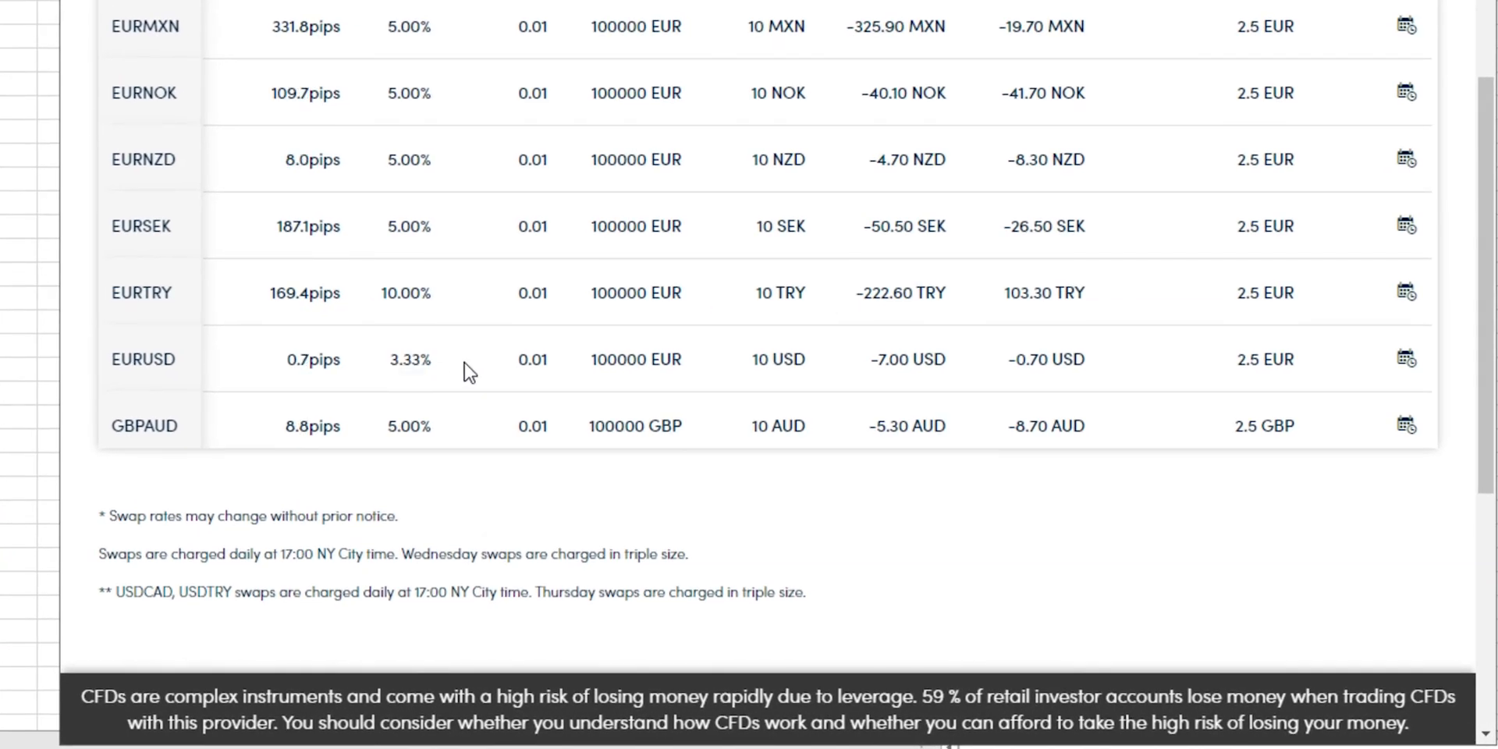
double_click(408, 359)
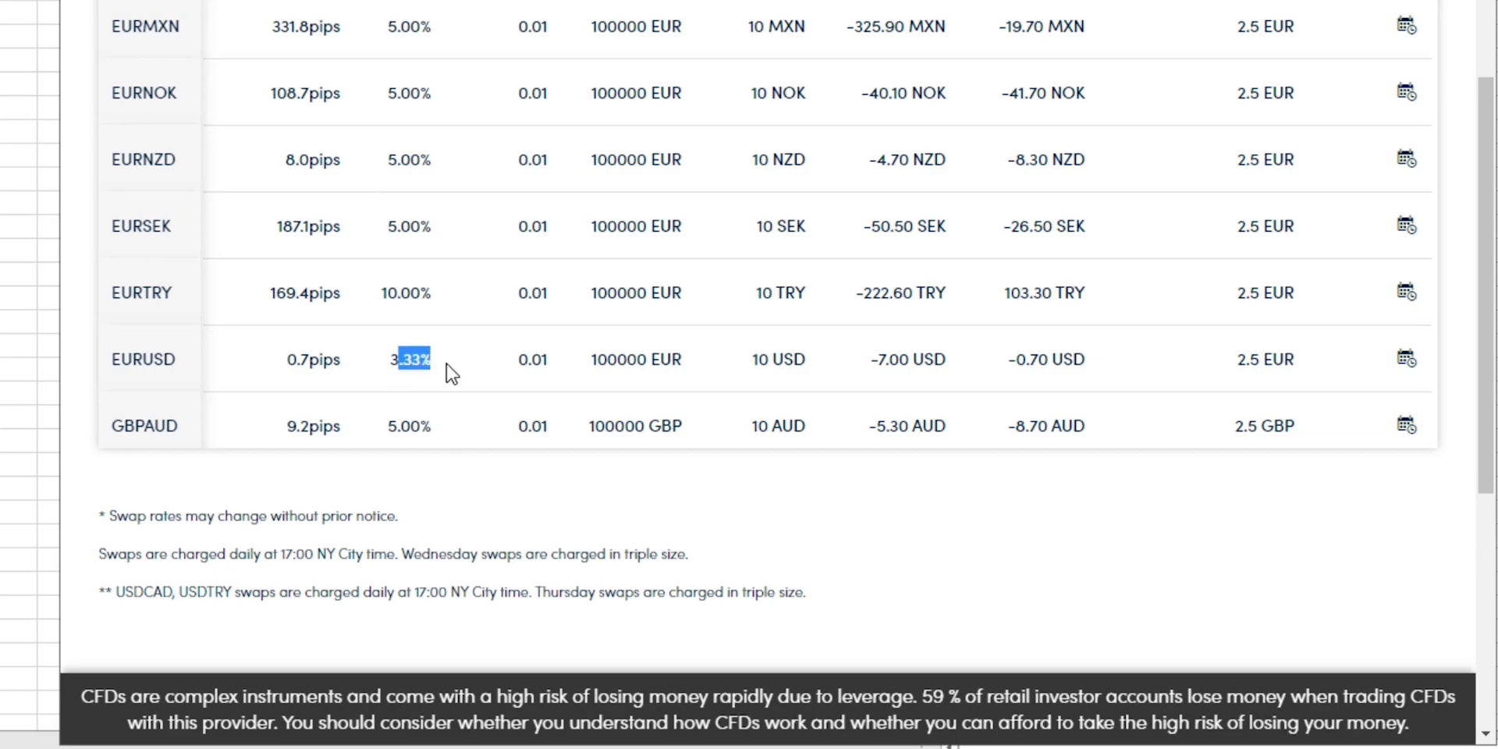